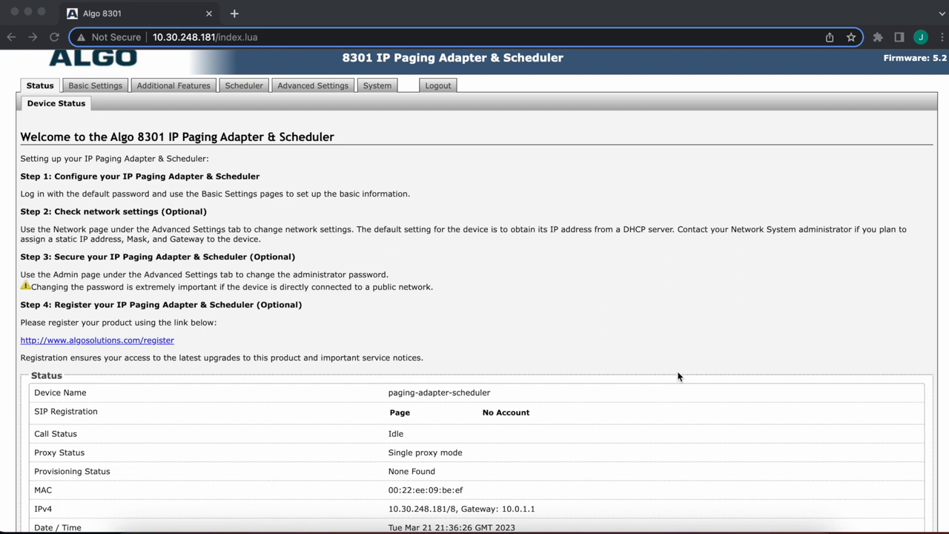
mouse_move(254, 98)
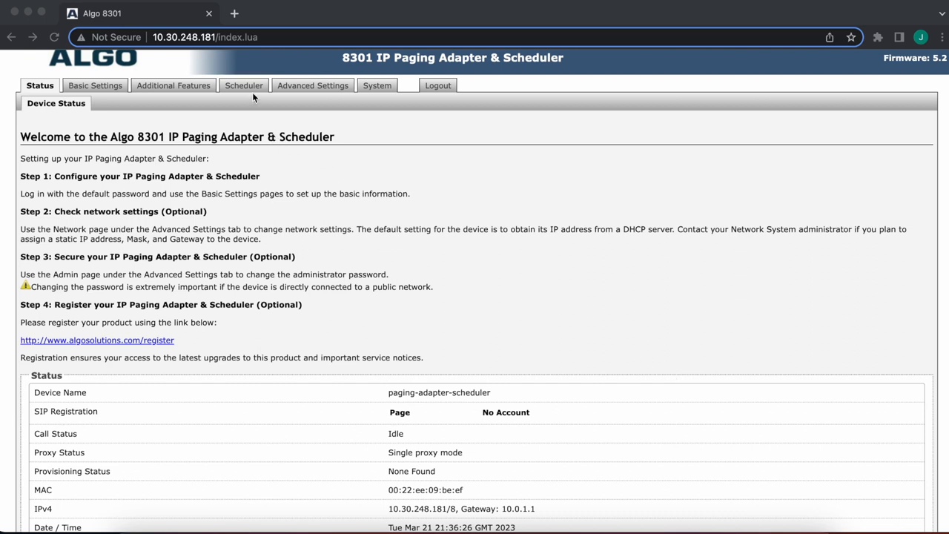
Step: Switch from the device status overview to the Scheduler's March 2023 calendar
click(243, 85)
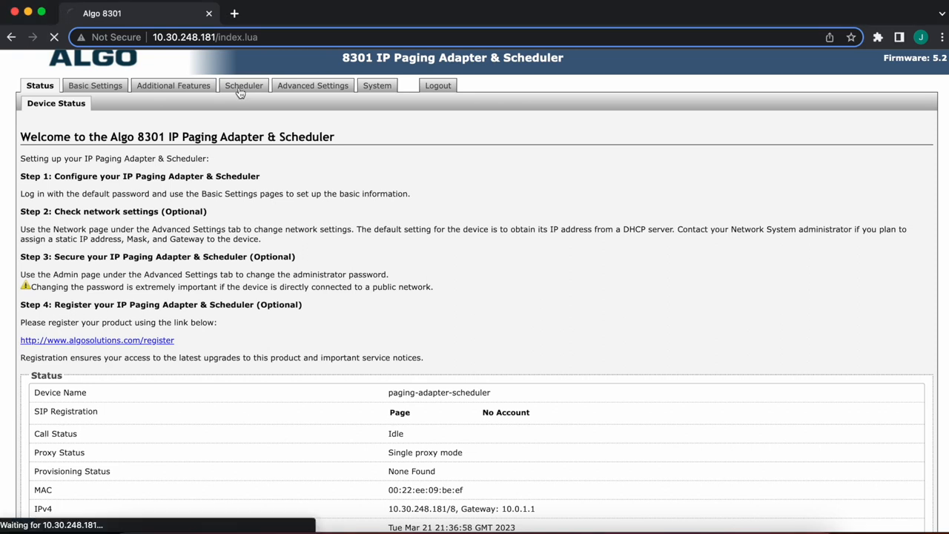
click(243, 84)
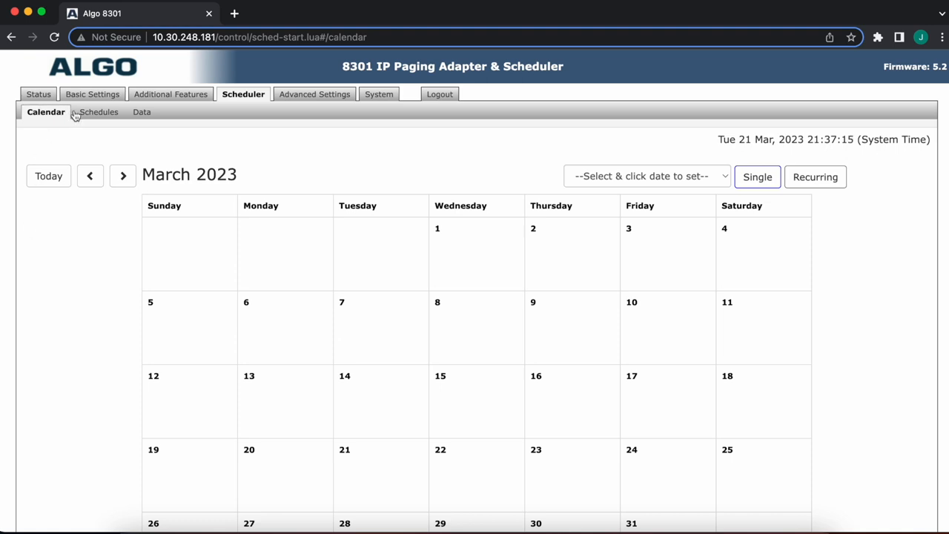
Step: Start a new schedule named Weekday on the Schedules page
click(98, 112)
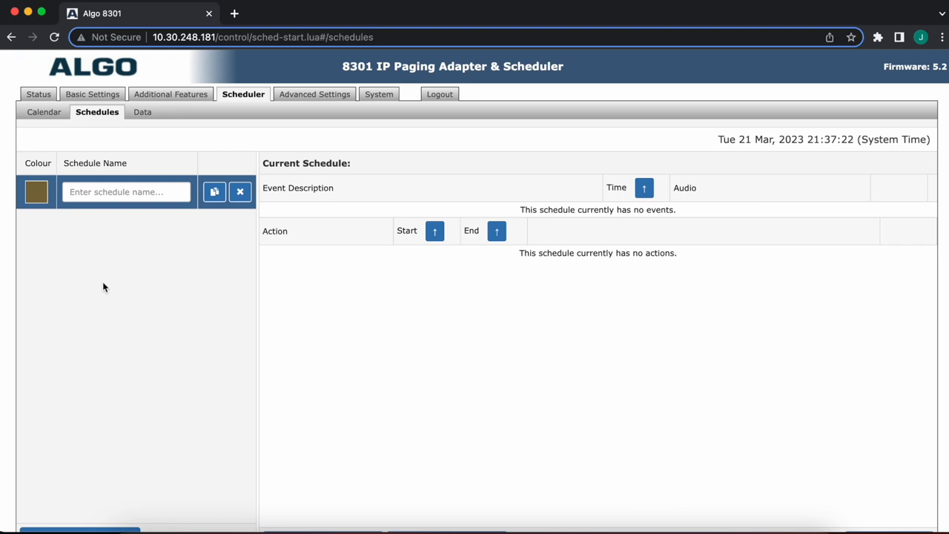
click(126, 191)
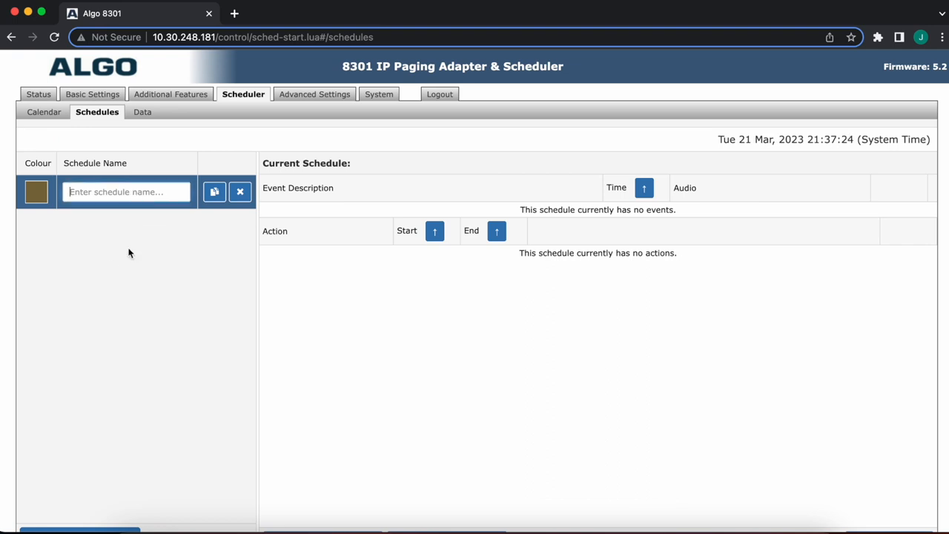
text(Weekday)
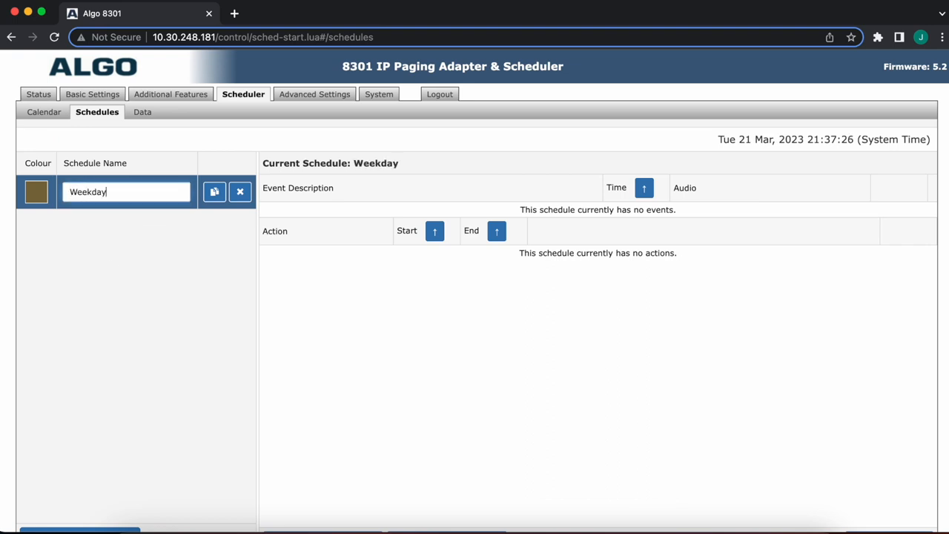
mouse_move(101, 270)
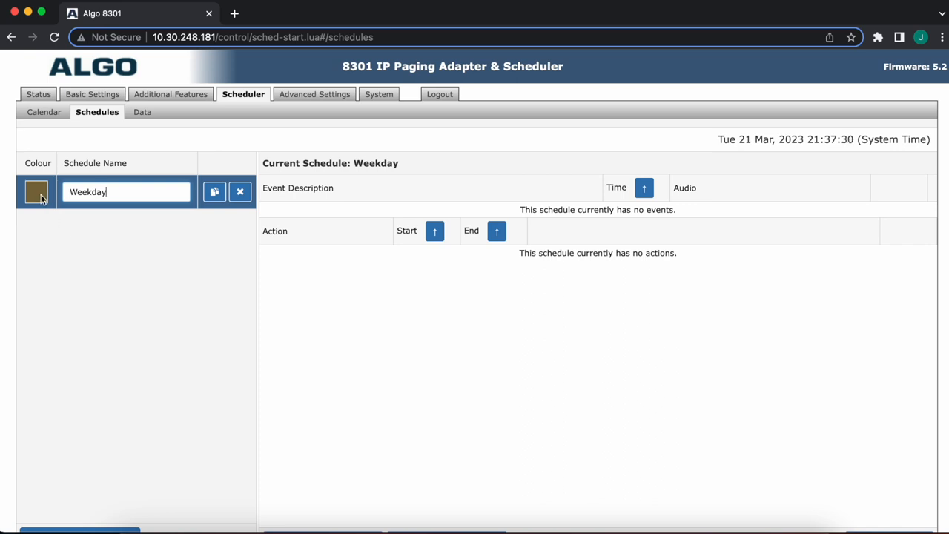
Step: Change the Weekday schedule's colour swatch from brown to green
click(36, 192)
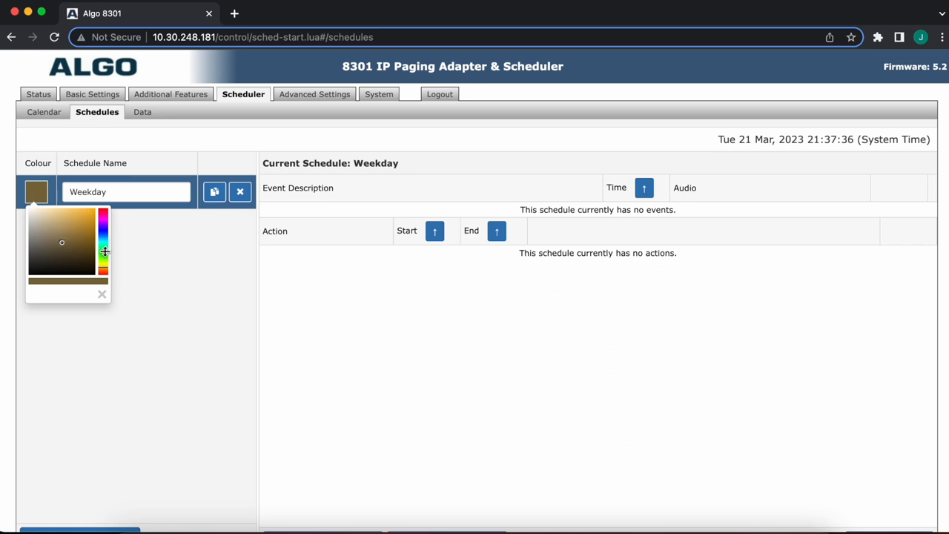
click(104, 222)
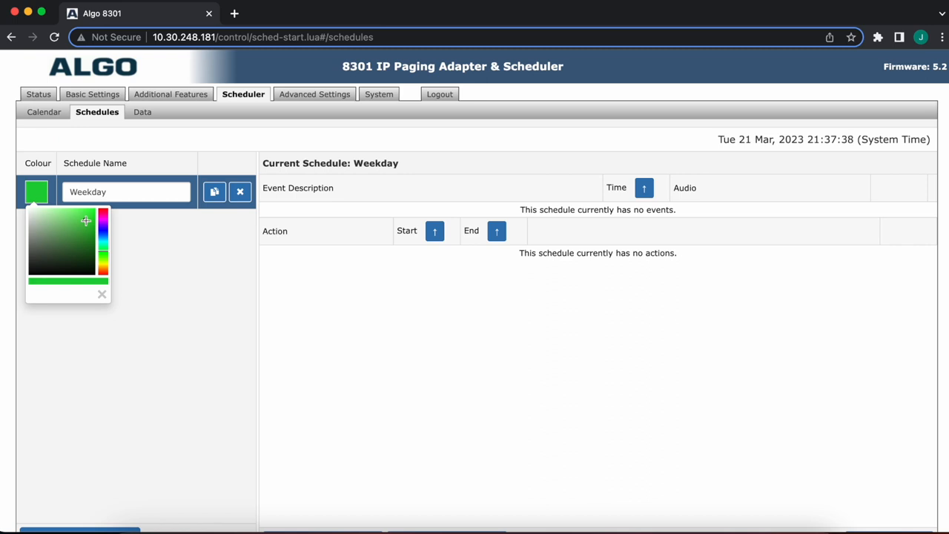
click(165, 266)
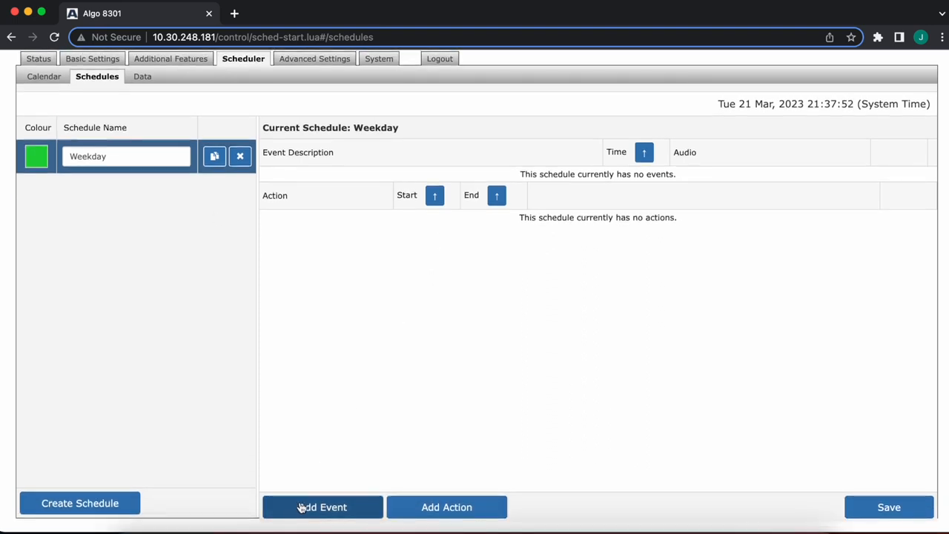
Step: Add a Morning event at 08:00 to the Weekday schedule with bell-na.wav audio
click(322, 507)
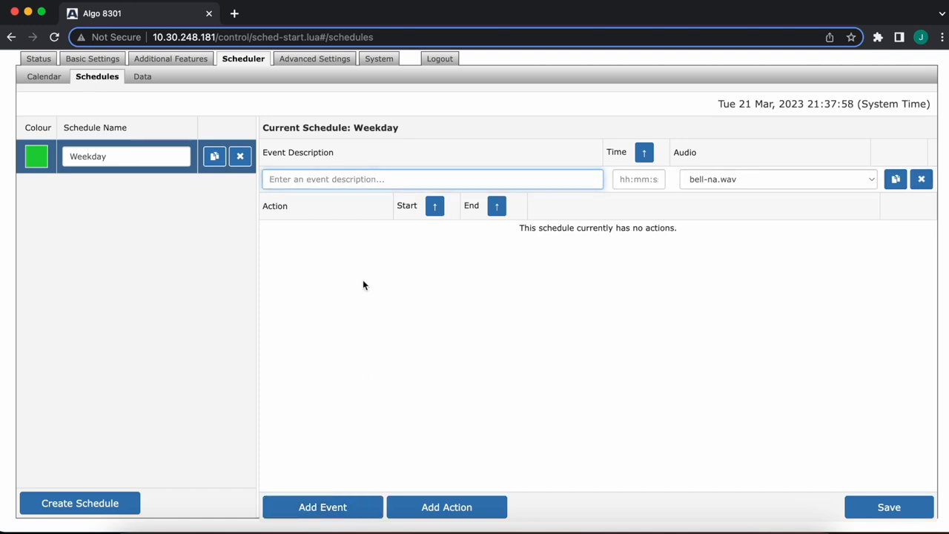
text(Morn)
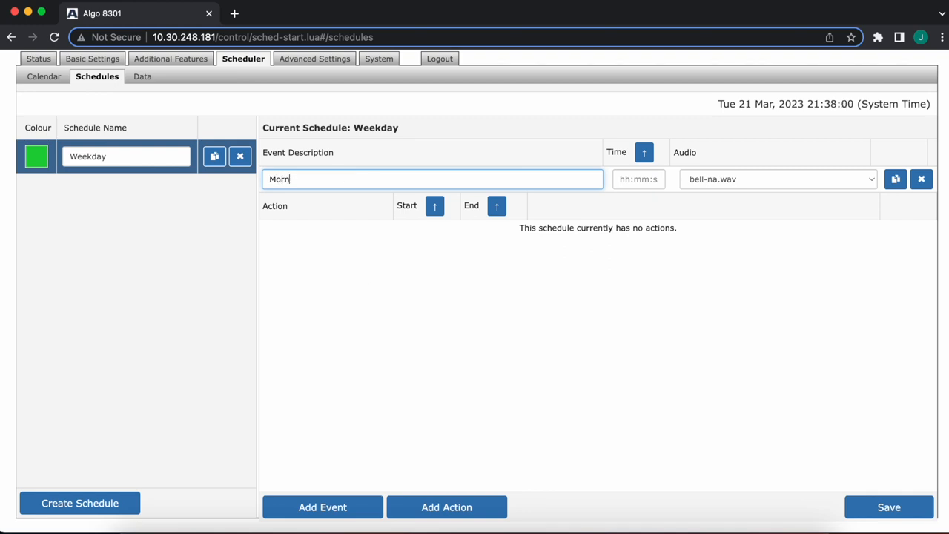
text(ing)
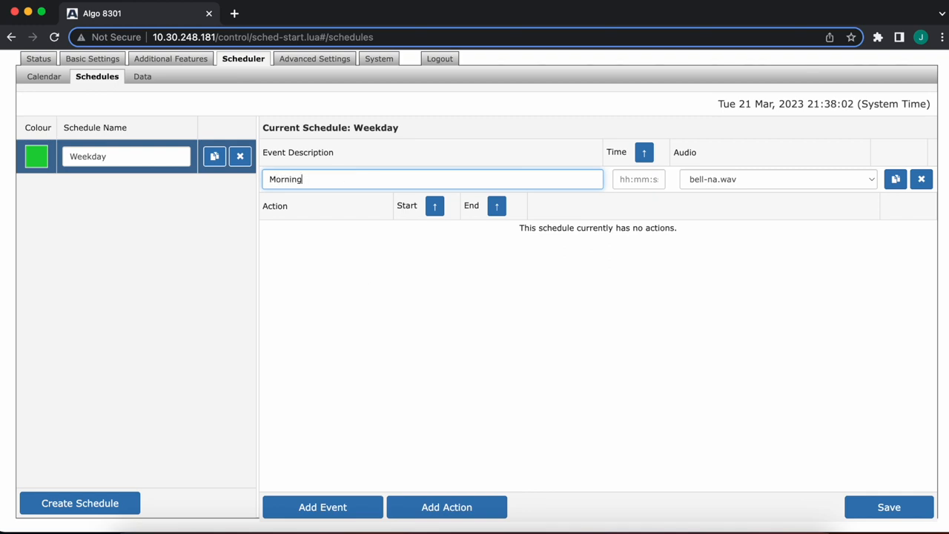
text(08:)
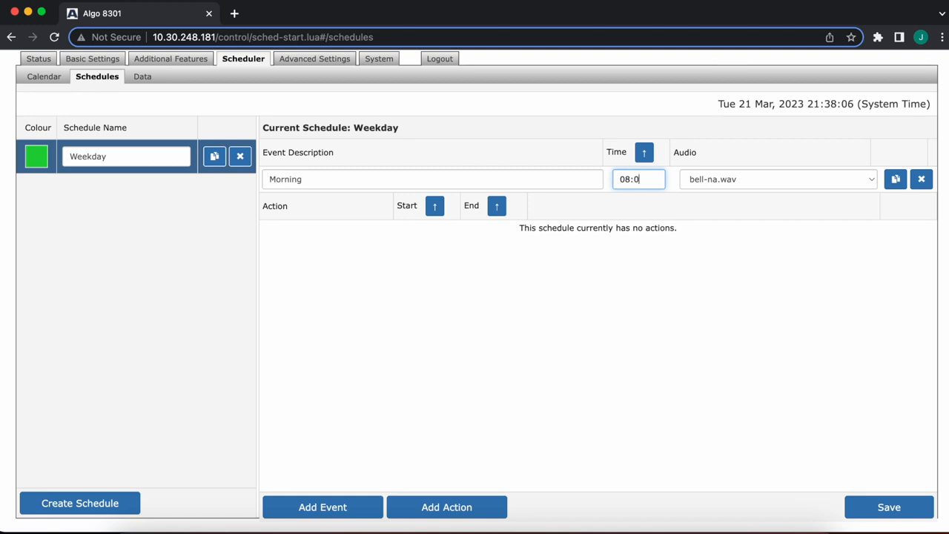
text(0)
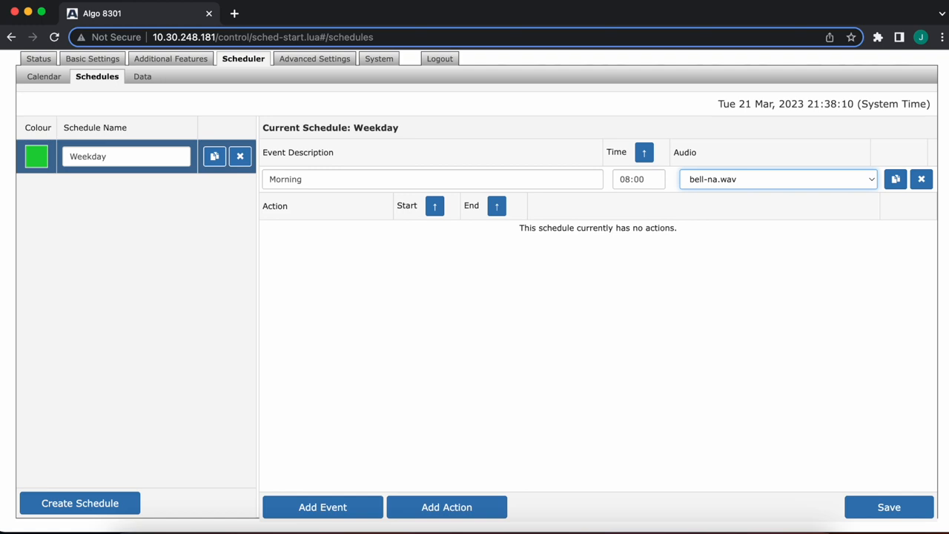
click(777, 178)
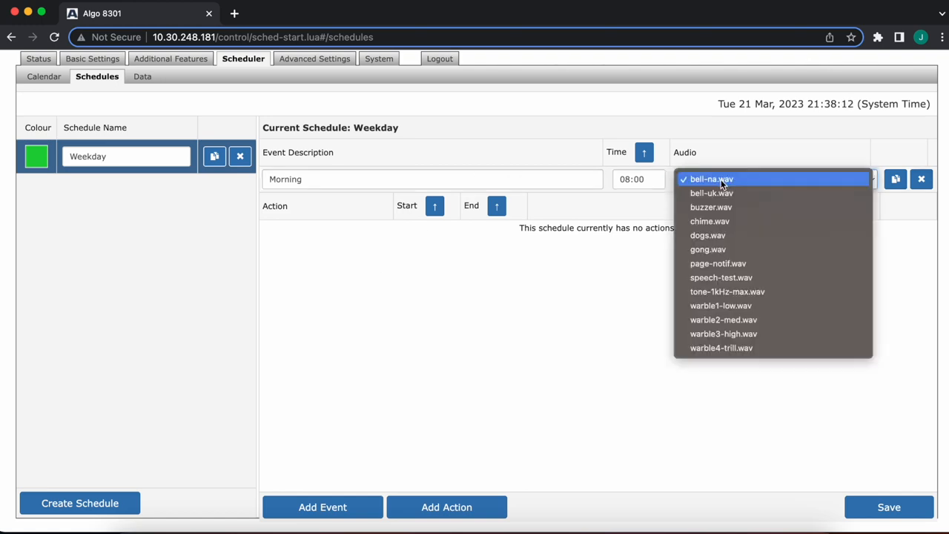
mouse_move(723, 334)
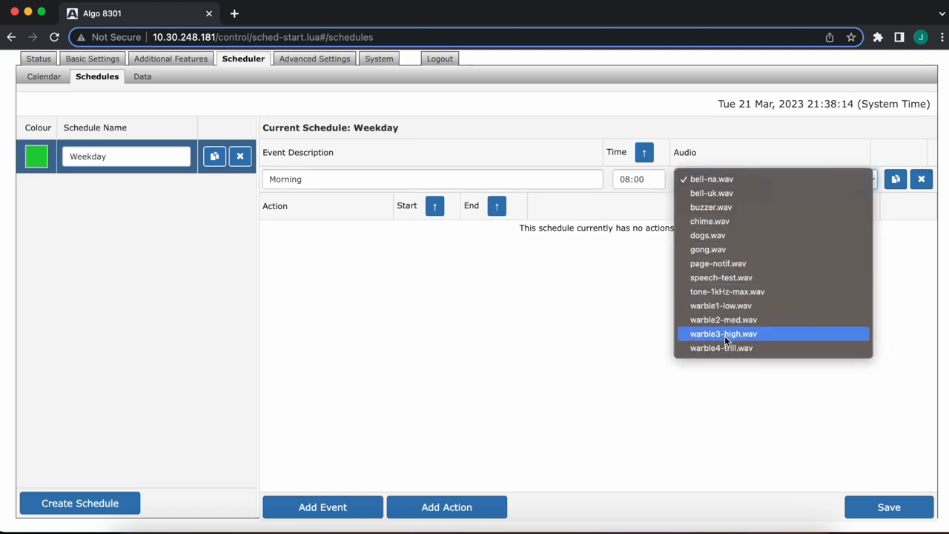
mouse_move(756, 192)
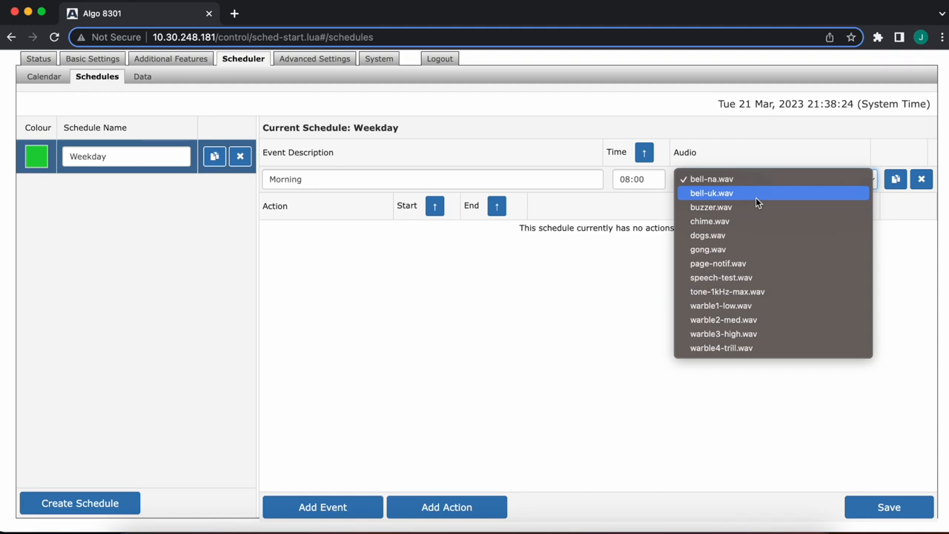
click(711, 178)
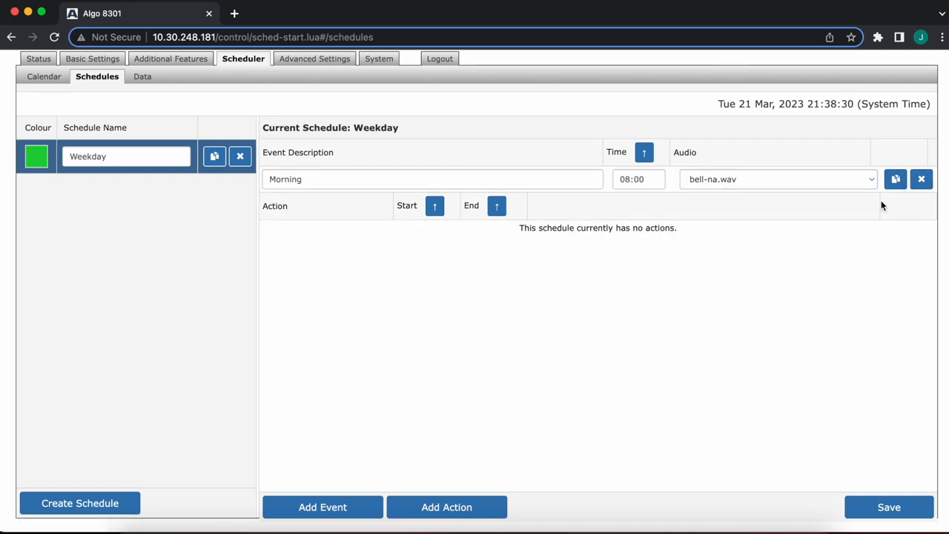
mouse_move(842, 285)
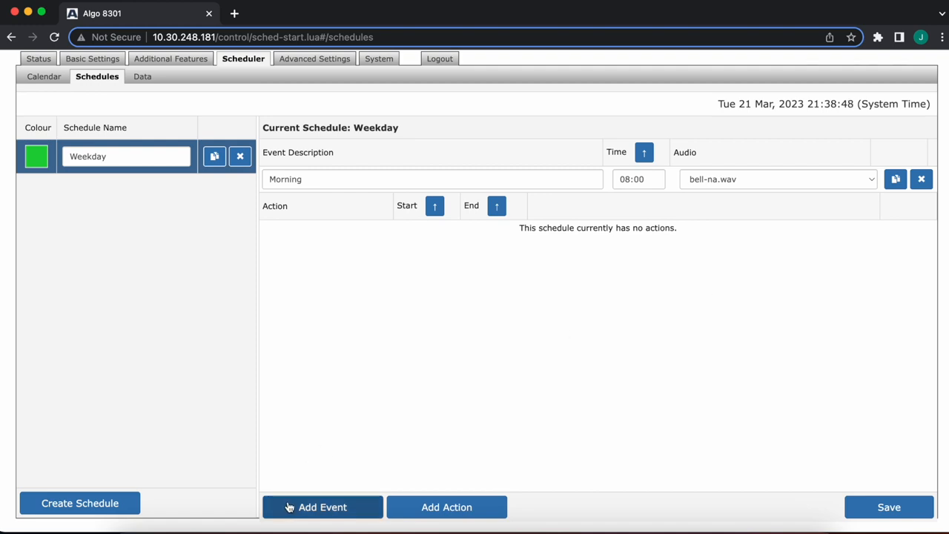
Step: Add a Lunch event at 12:00 playing speech-test.wav and save the Weekday schedule
click(323, 507)
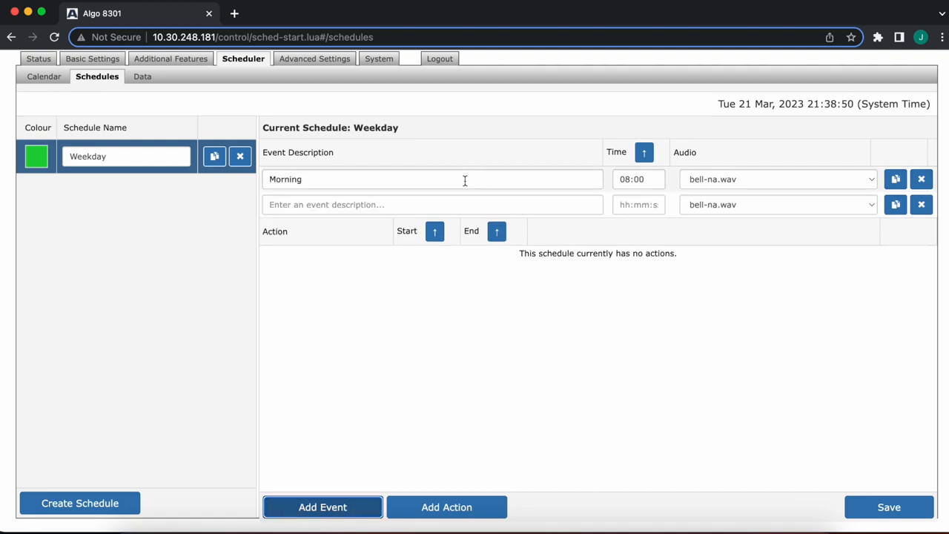
click(433, 205)
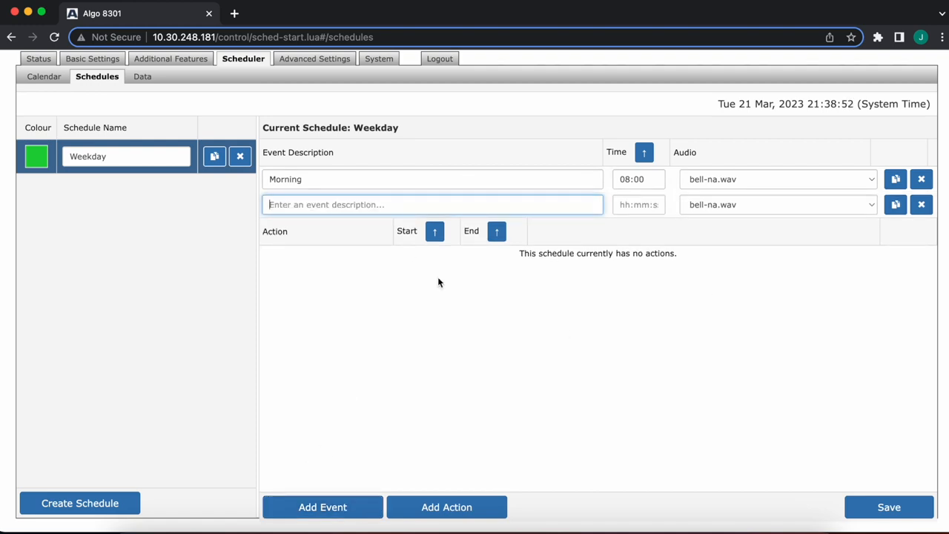
text(Lunch)
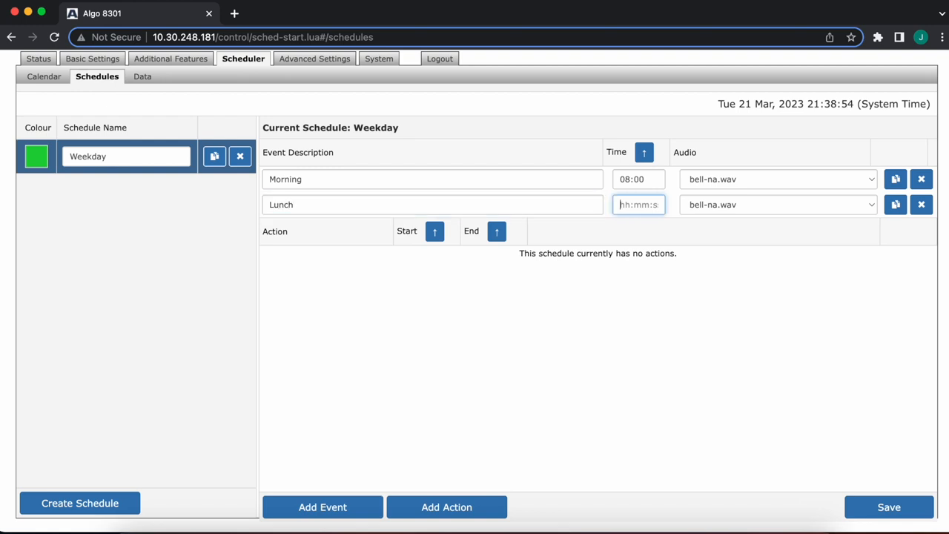
text(10)
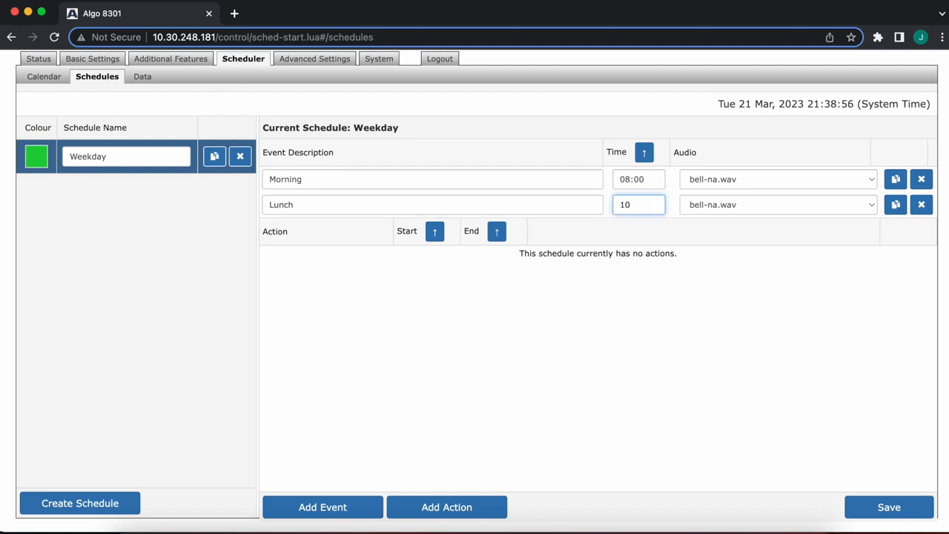
text(12:00)
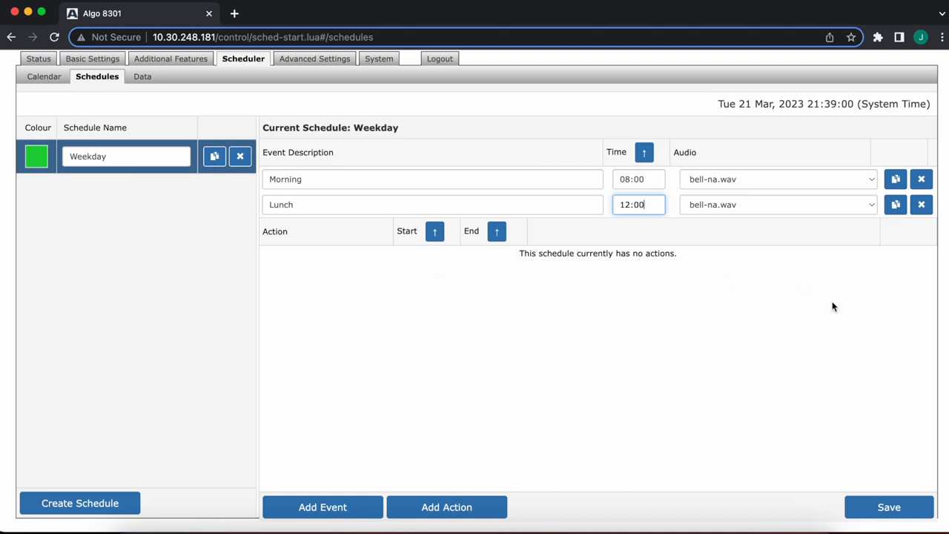
click(777, 205)
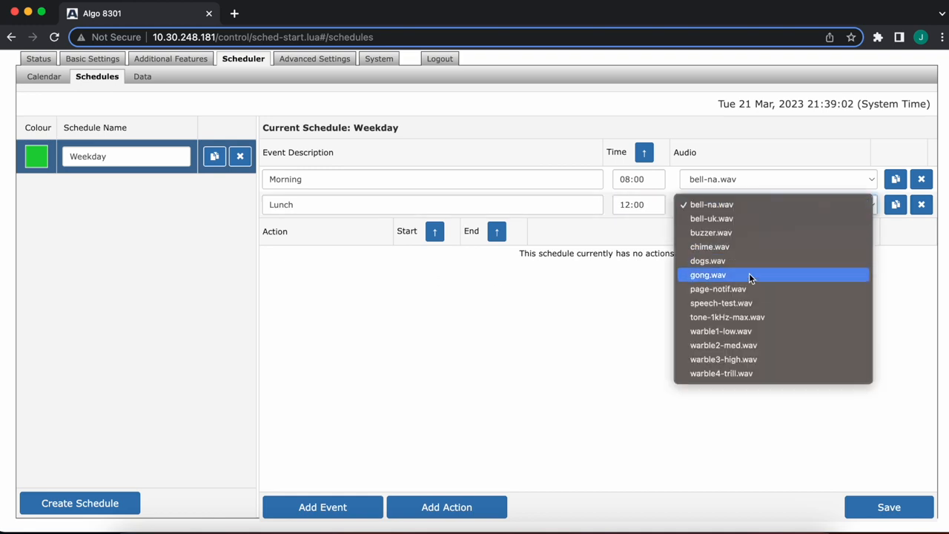
mouse_move(744, 302)
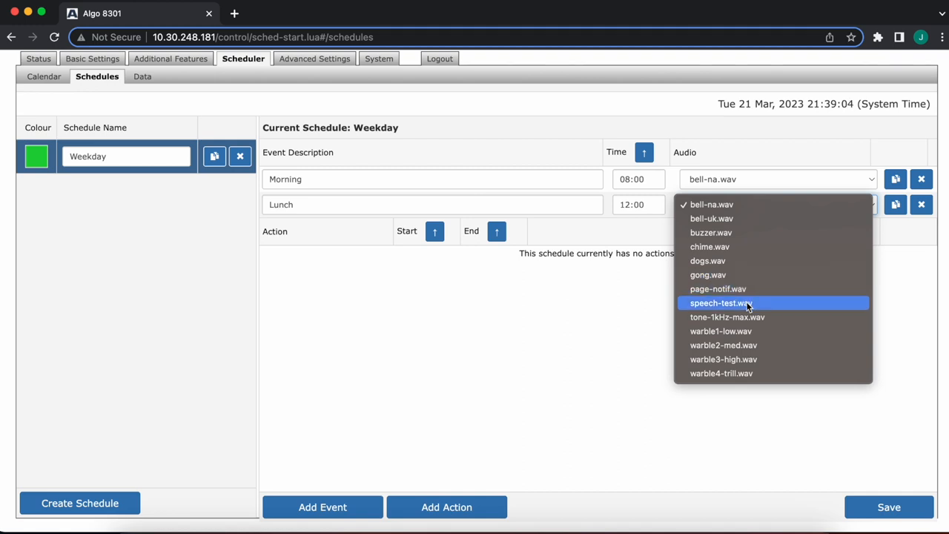
click(720, 302)
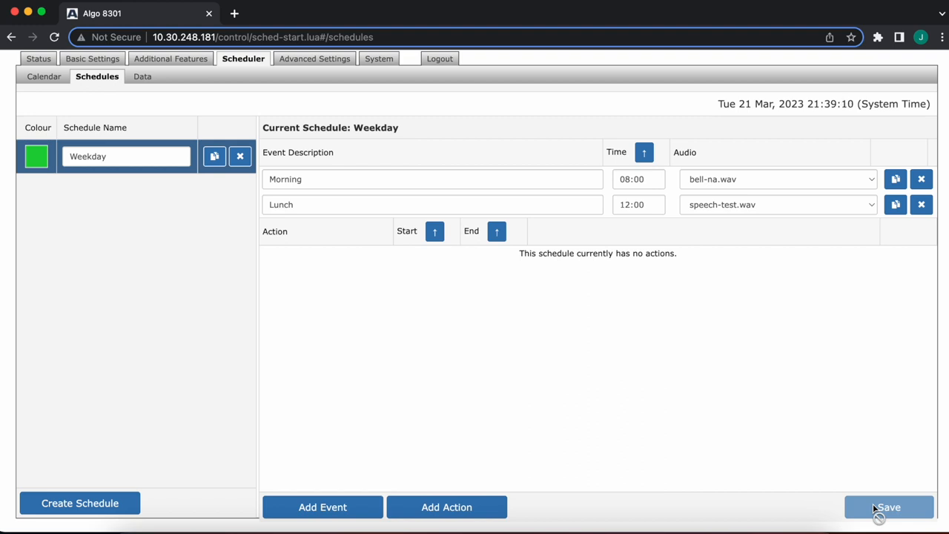
click(889, 507)
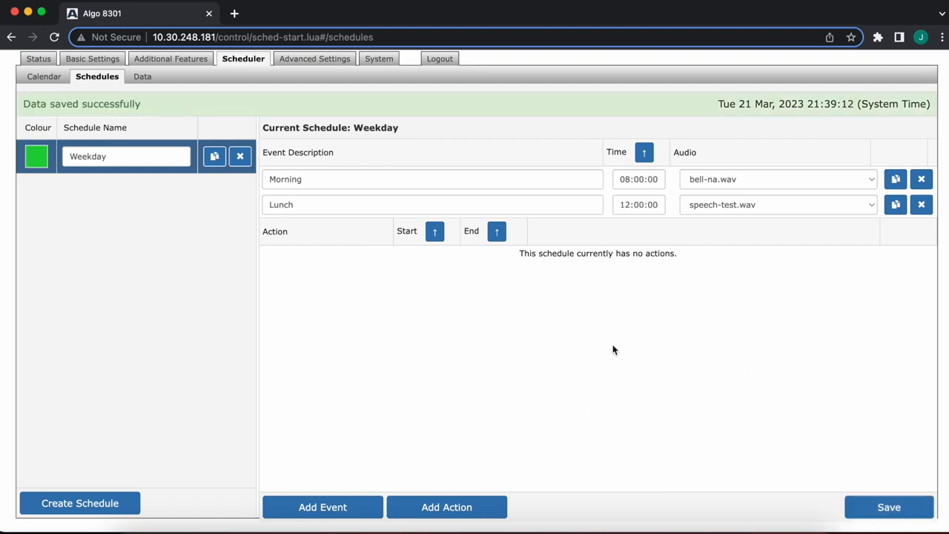
Step: Create a new schedule named Weekend and add an empty event row
click(80, 502)
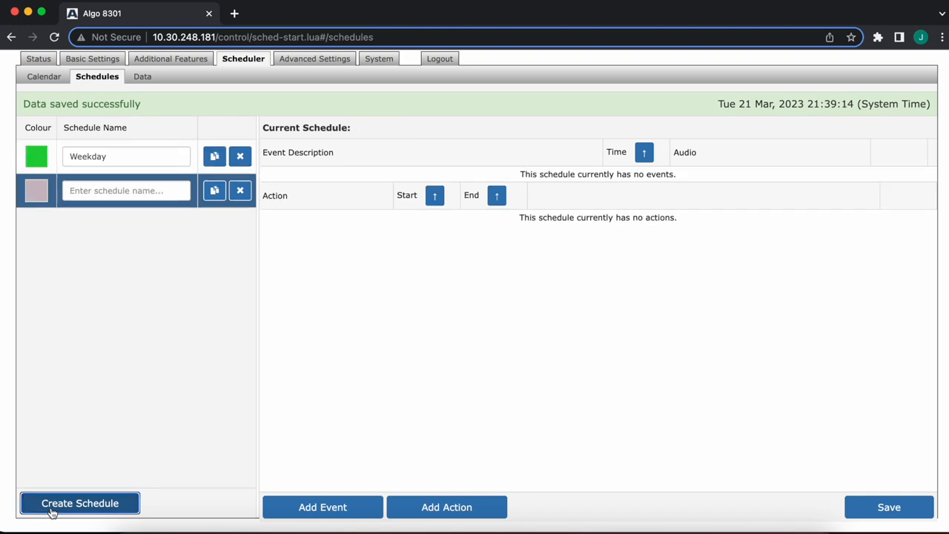
click(126, 189)
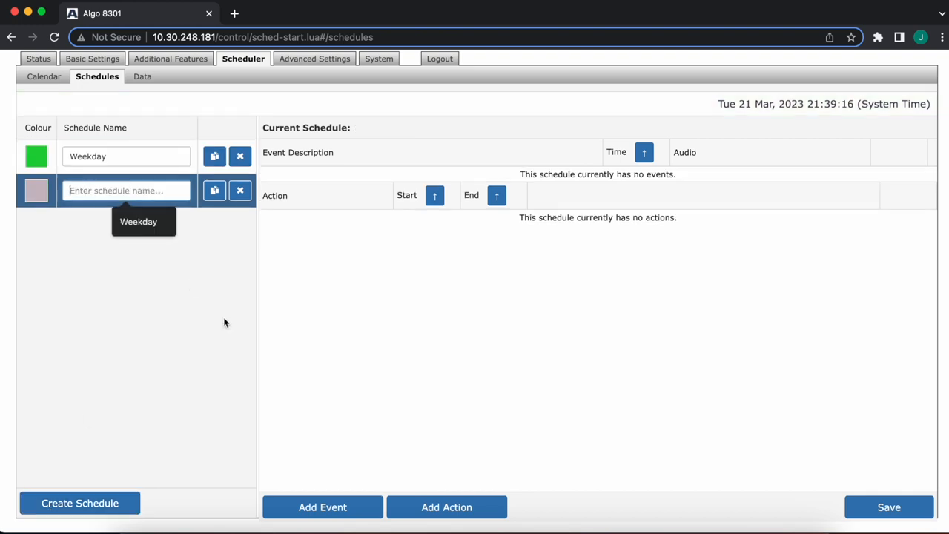
text(Weekend)
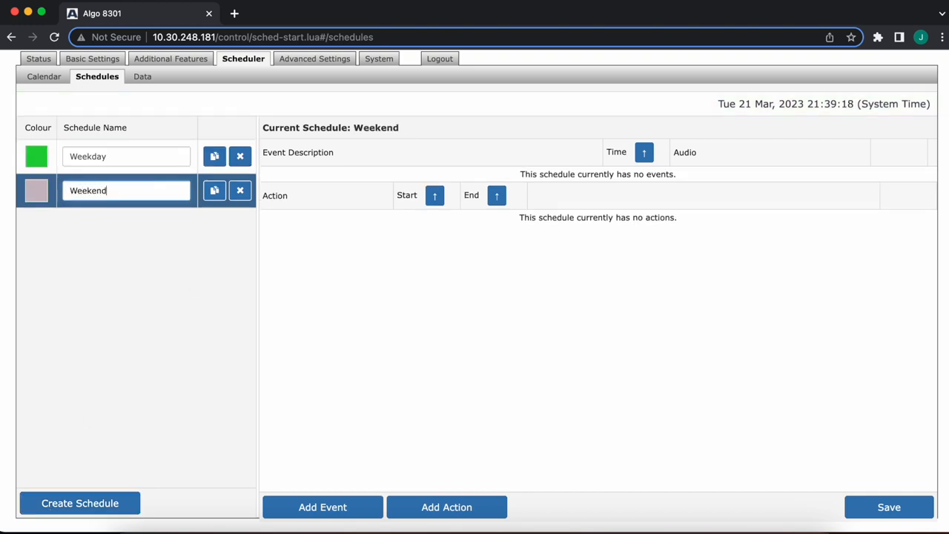
click(324, 507)
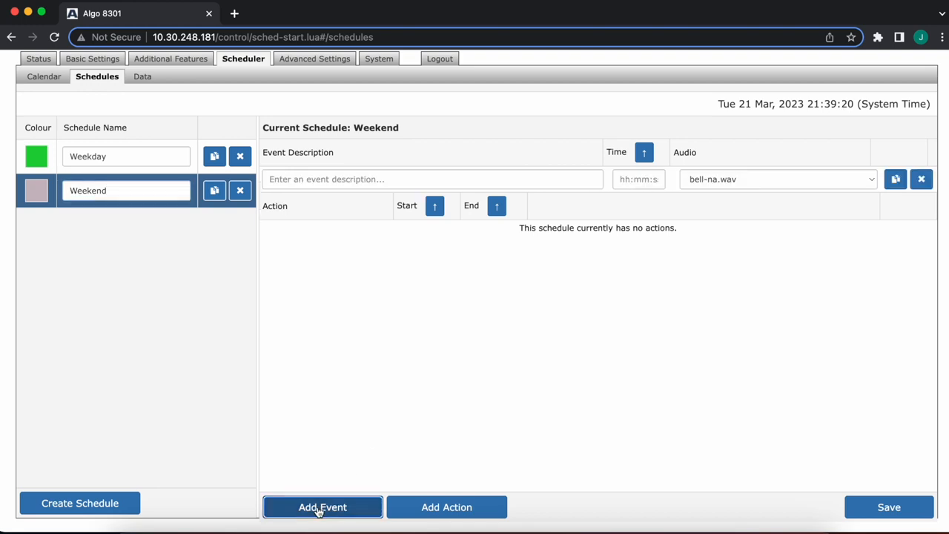
Step: Fill the event as Morning at 09:00 playing warble1-low.wav
text(Morning)
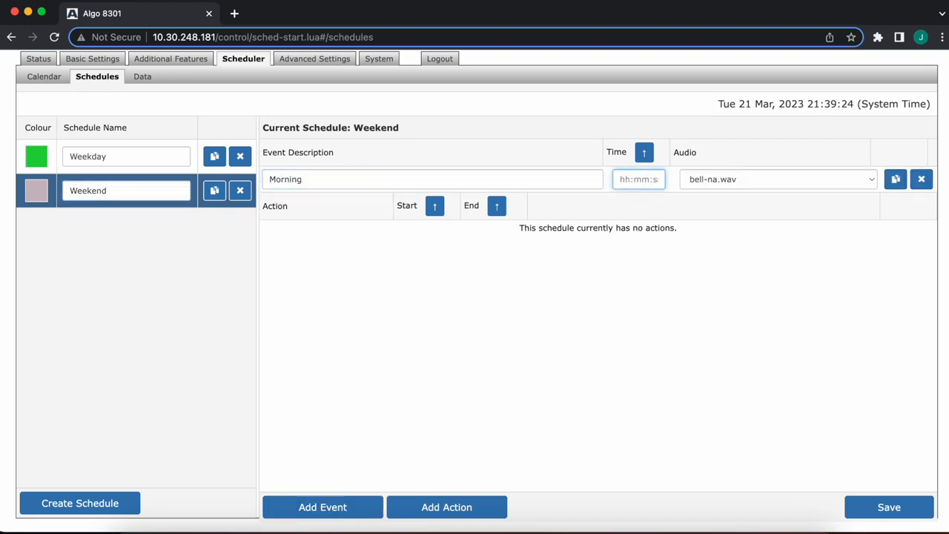
text(09:00)
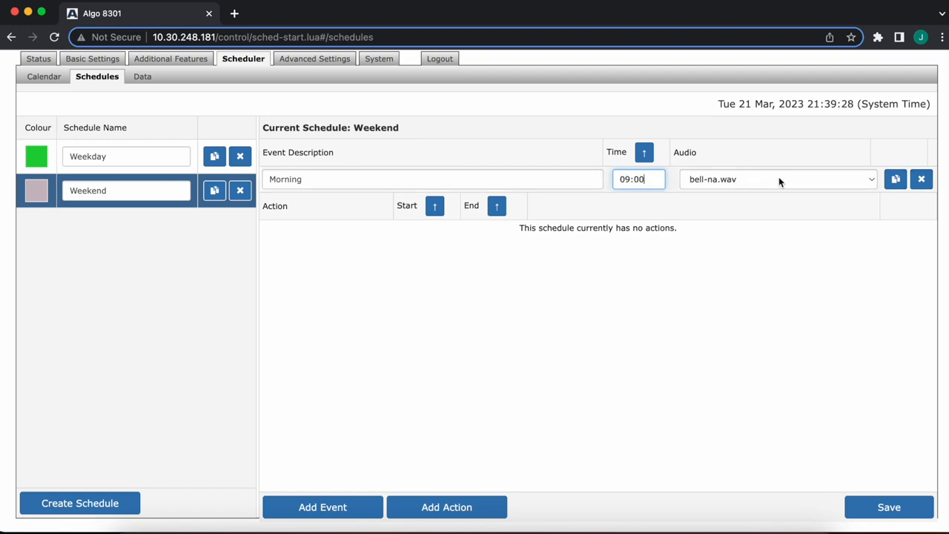
click(774, 178)
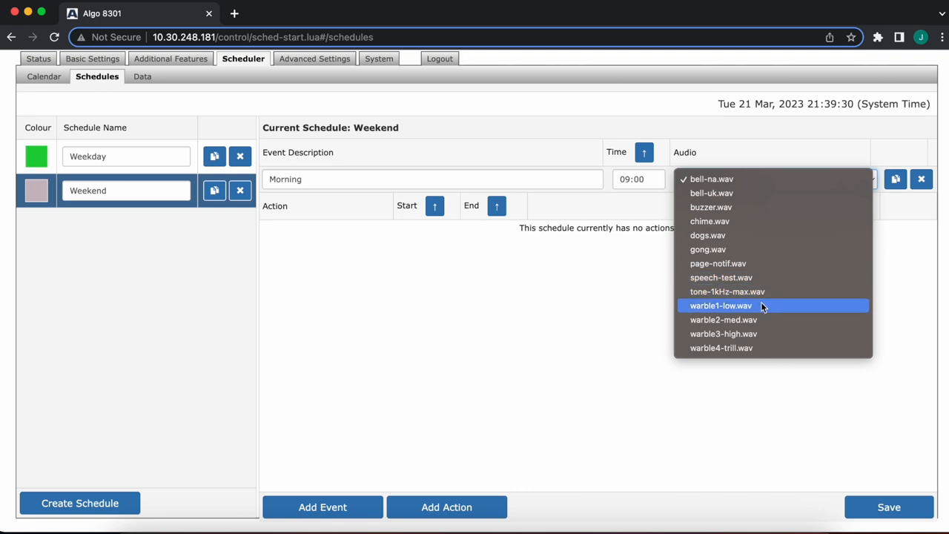
click(720, 305)
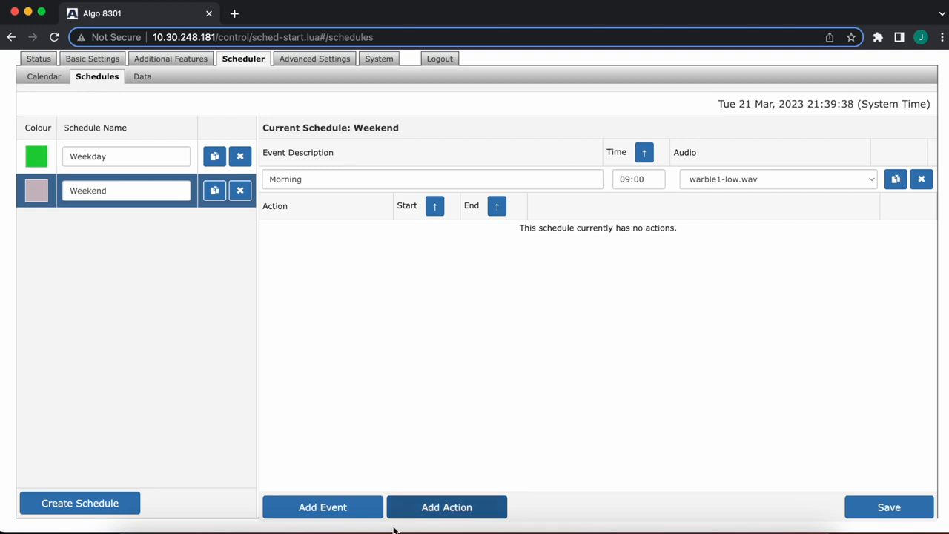
click(446, 507)
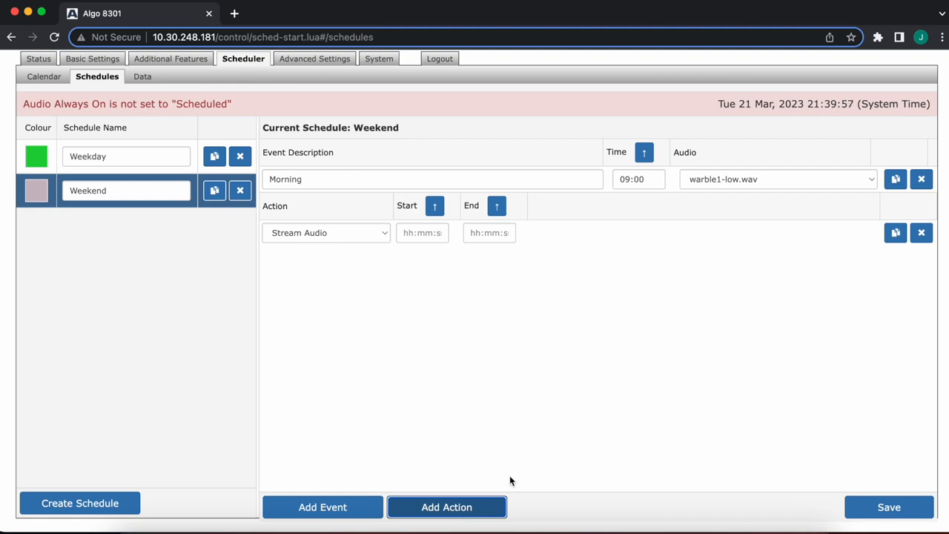
mouse_move(920, 231)
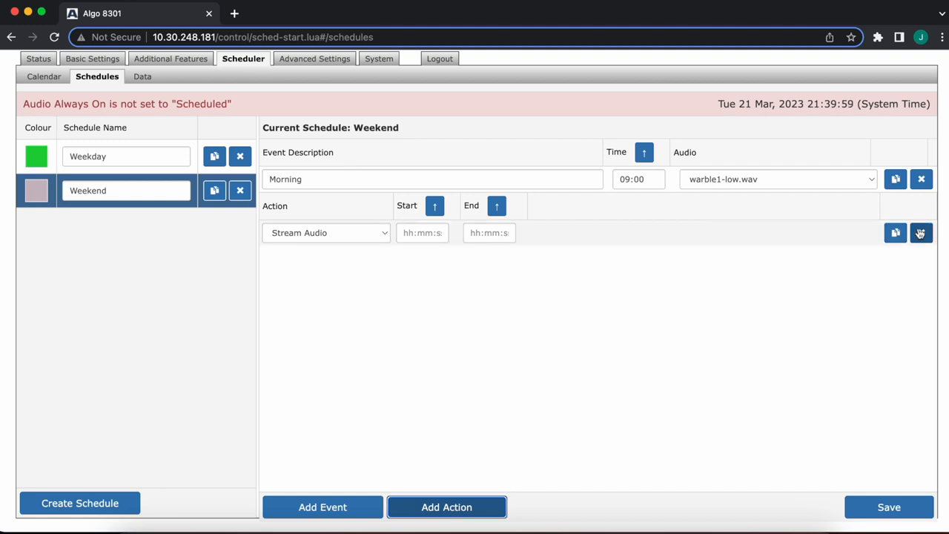
Step: Remove the empty Stream Audio action row and save the Weekend schedule
click(921, 233)
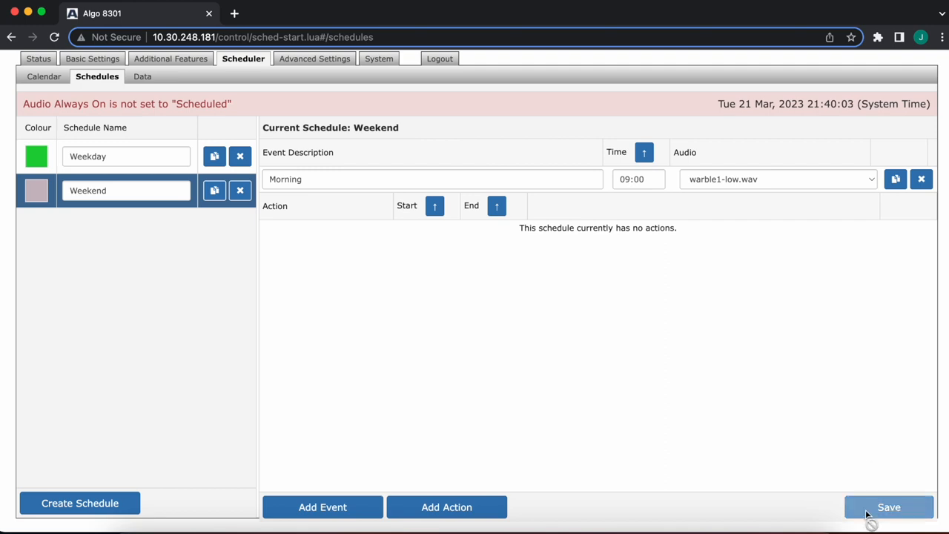
click(889, 507)
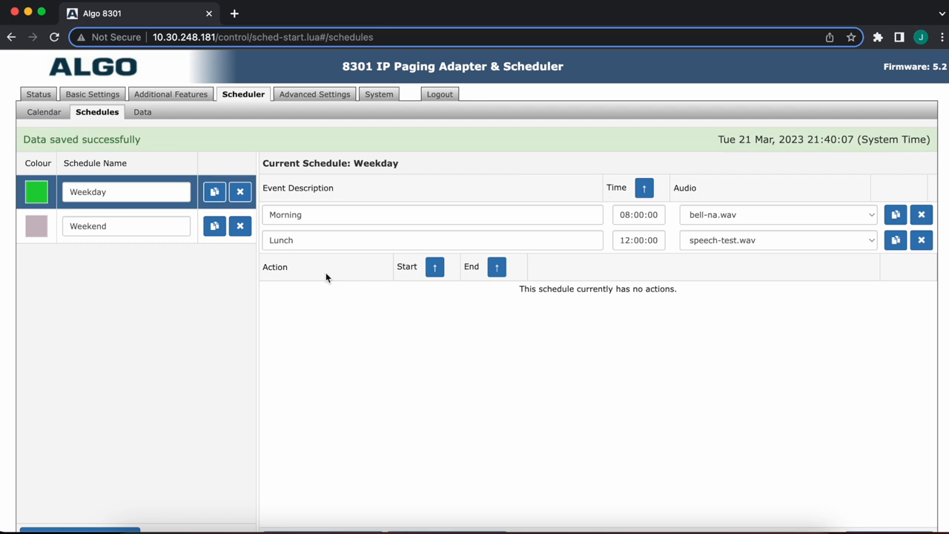
Step: Return to the March 2023 calendar and choose Weekday as the schedule to assign to dates
click(44, 112)
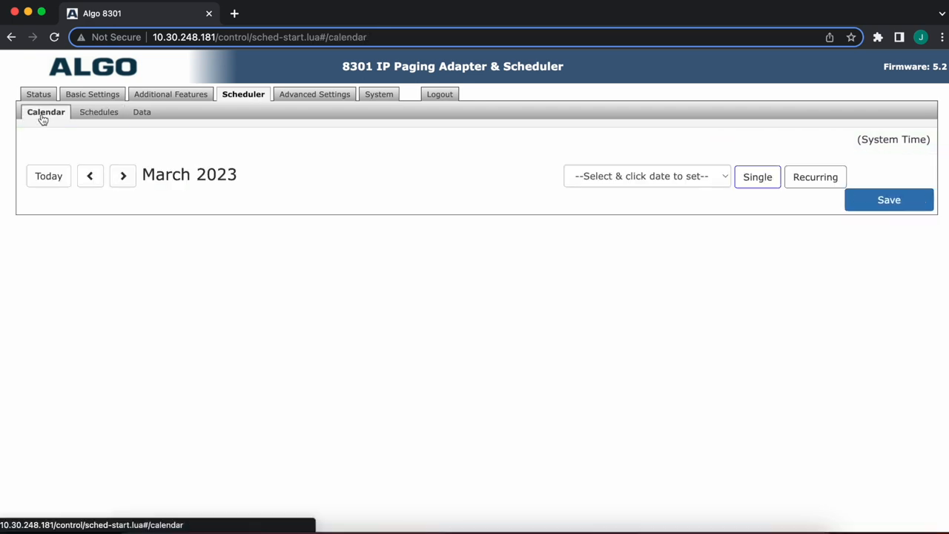
click(44, 113)
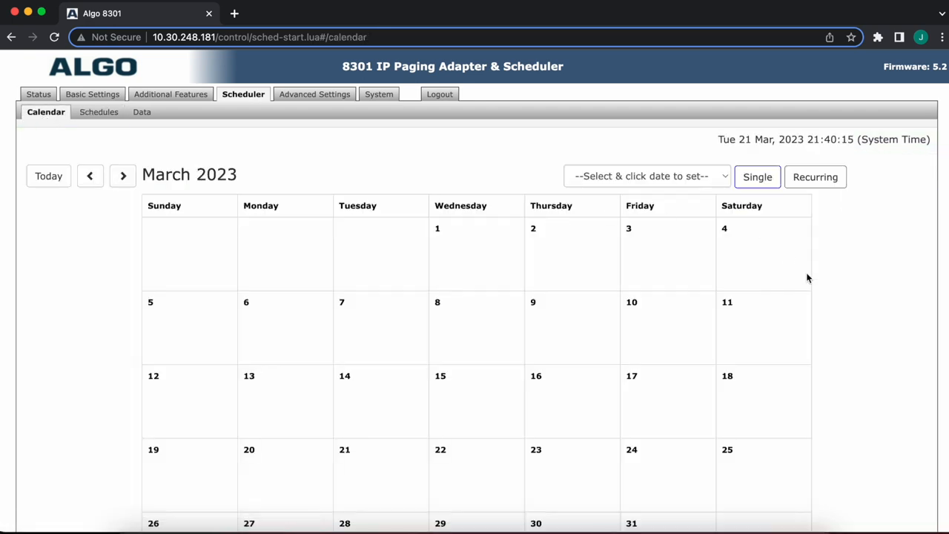
scroll(down, 3)
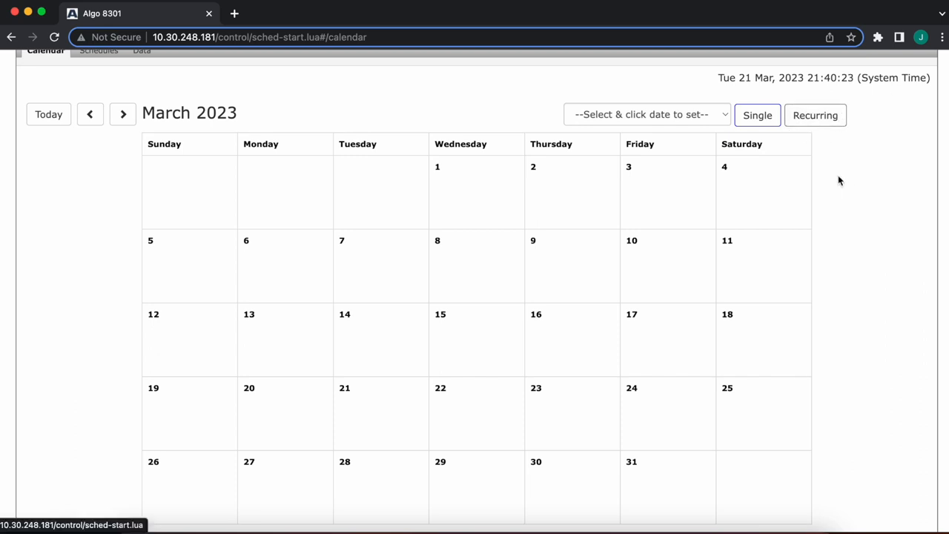
mouse_move(664, 106)
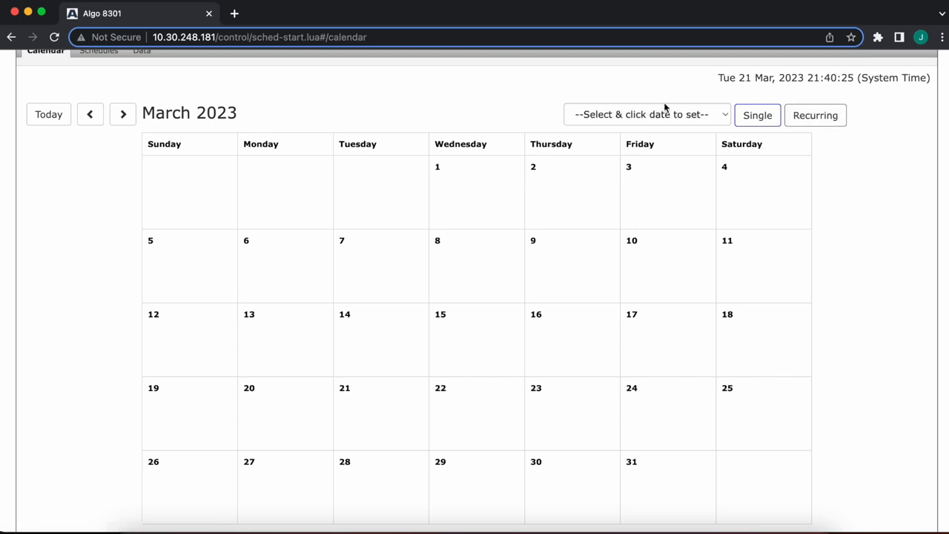
click(645, 114)
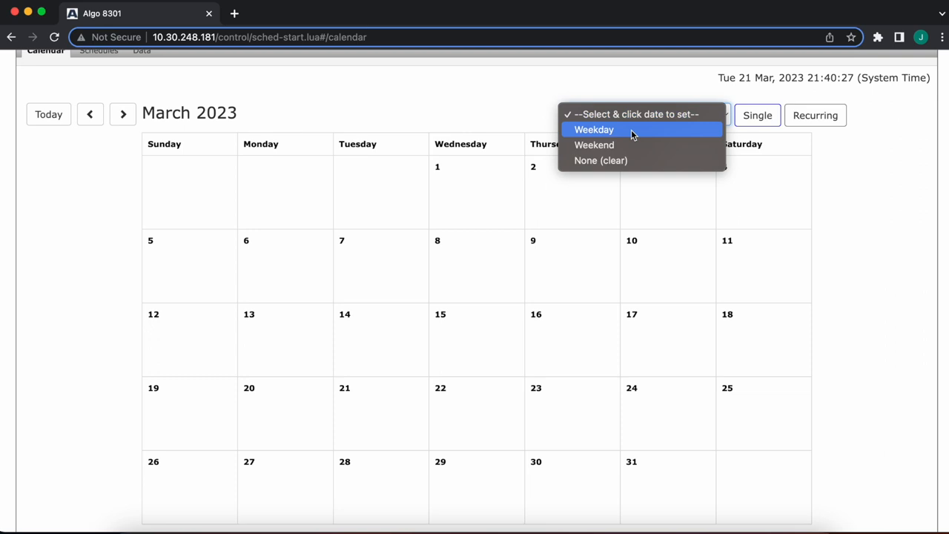
click(593, 129)
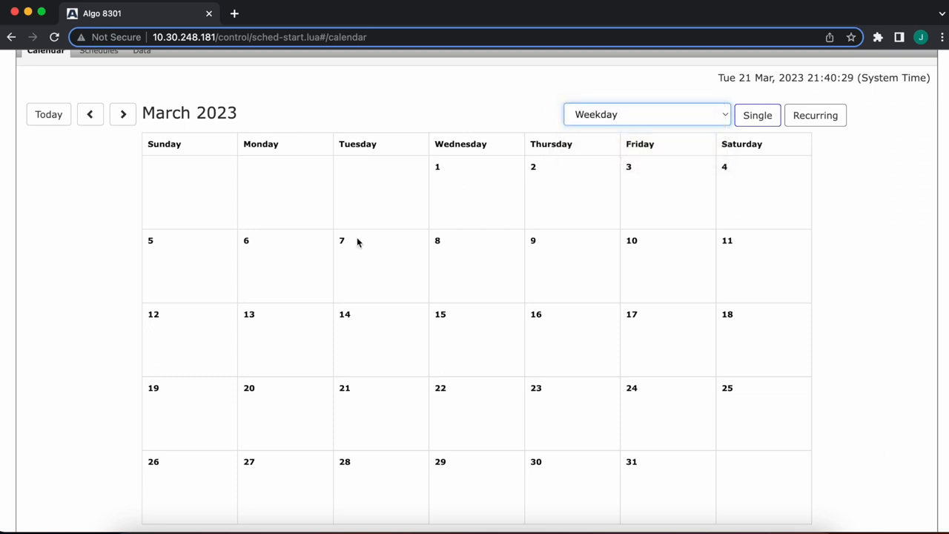
mouse_move(280, 273)
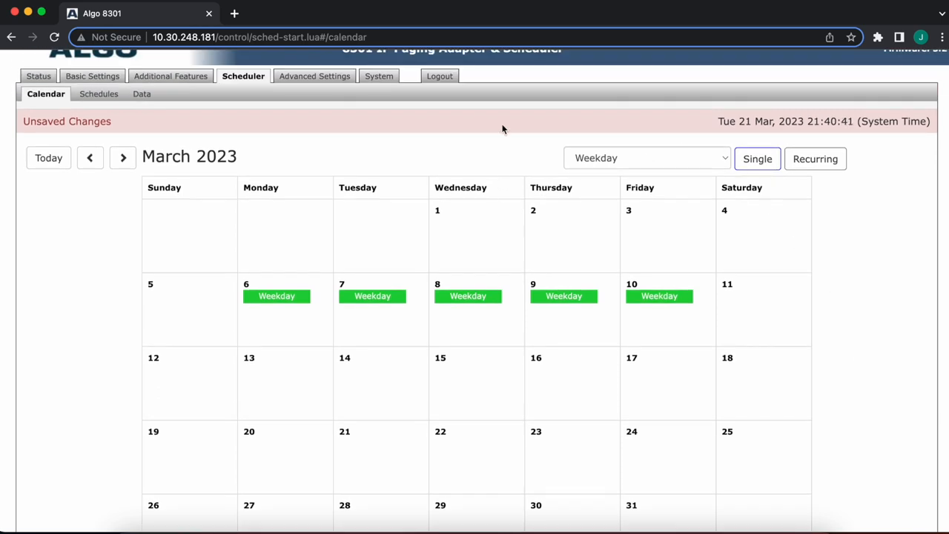
mouse_move(403, 124)
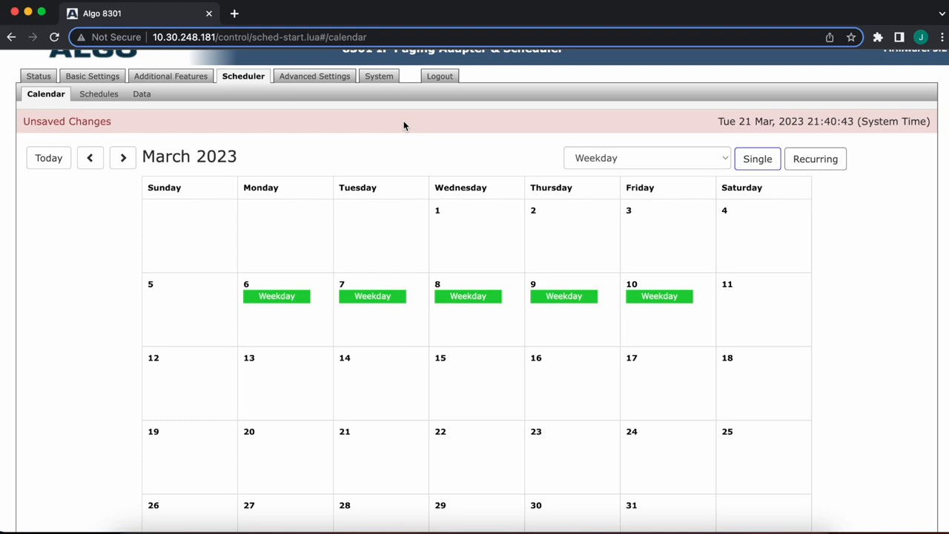
mouse_move(828, 241)
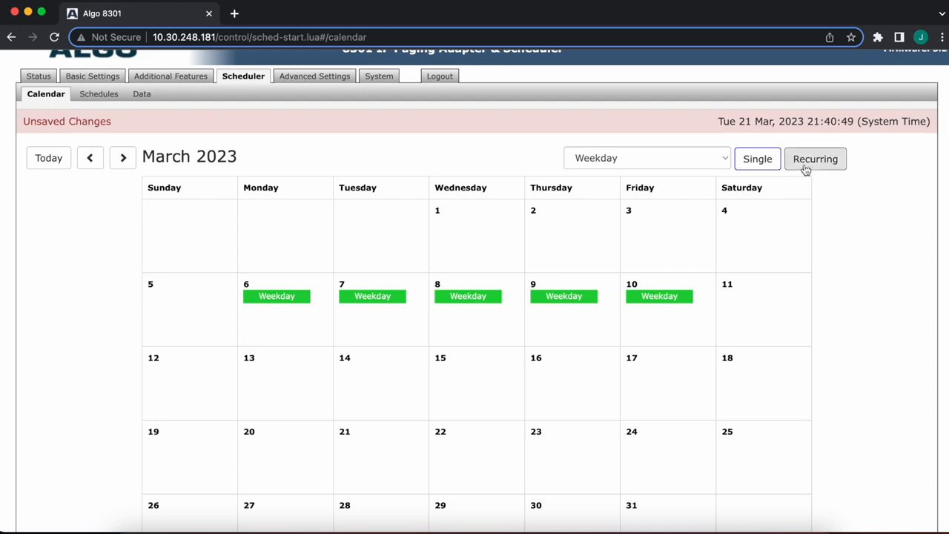
Step: Enable Recurring assignment and tick Monday through Friday under Weekly recurrence
click(815, 158)
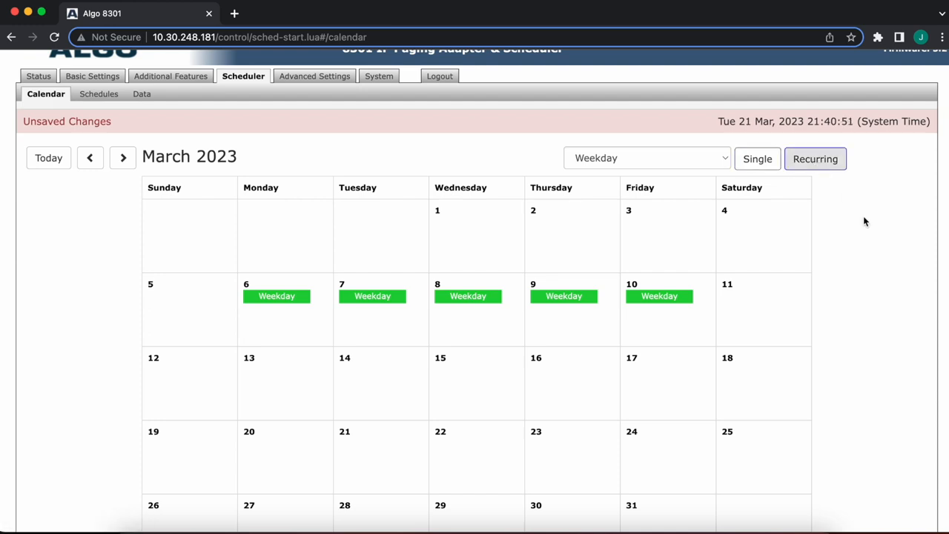
scroll(down, 3)
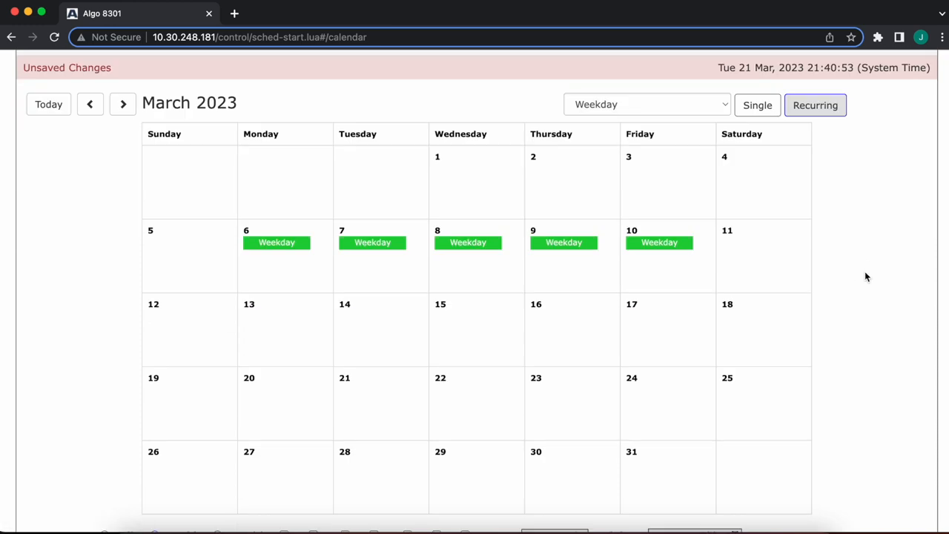
scroll(down, 3)
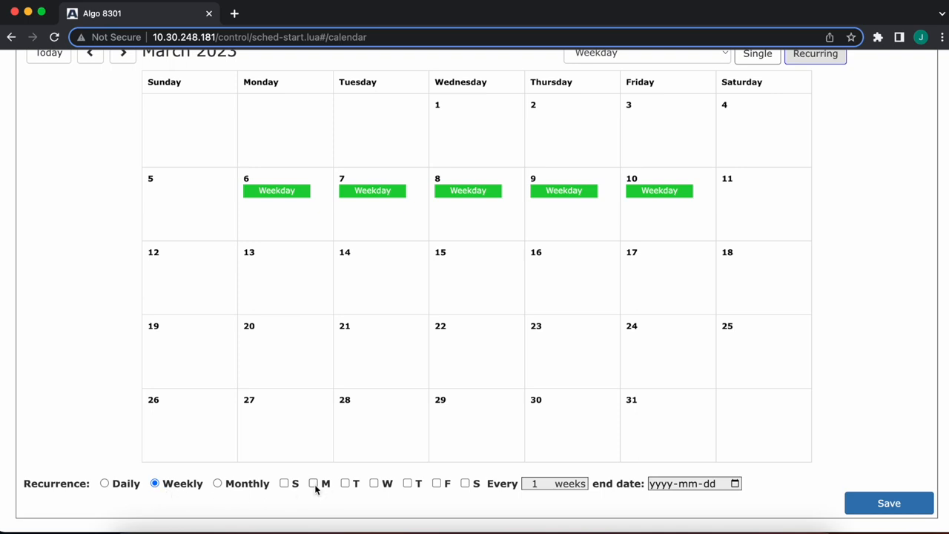
click(313, 483)
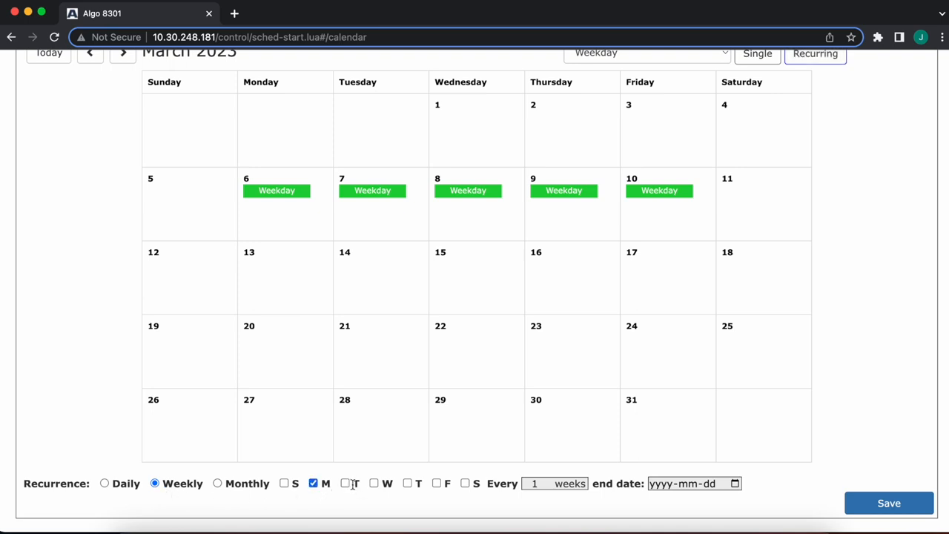
click(374, 483)
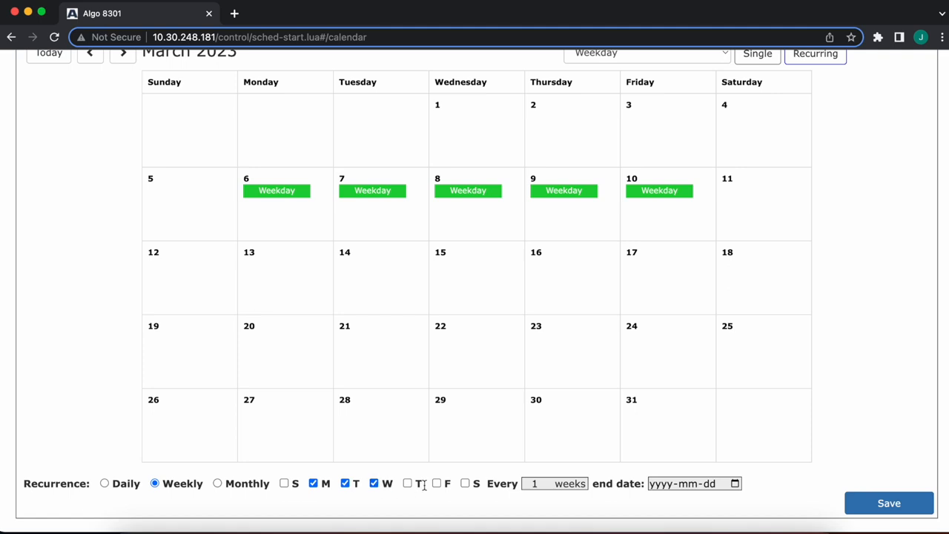
click(436, 483)
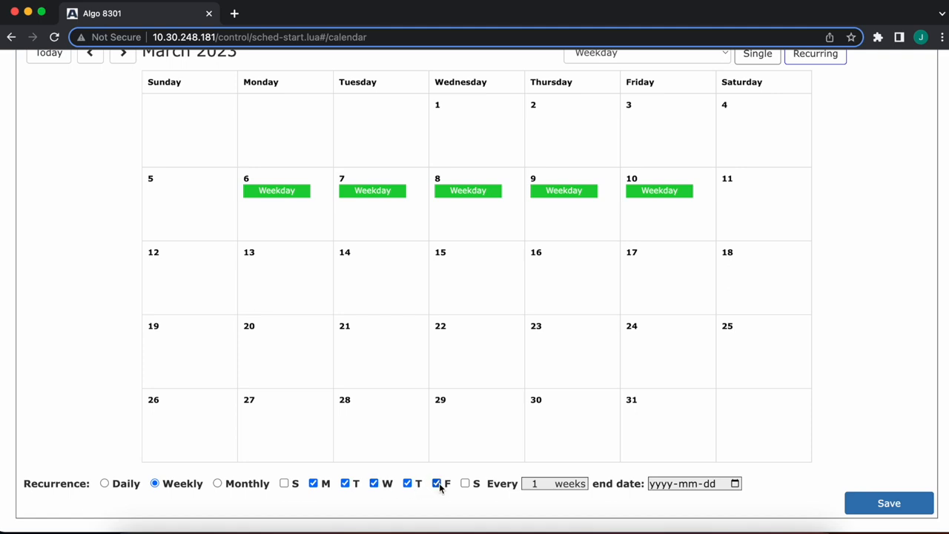
click(436, 484)
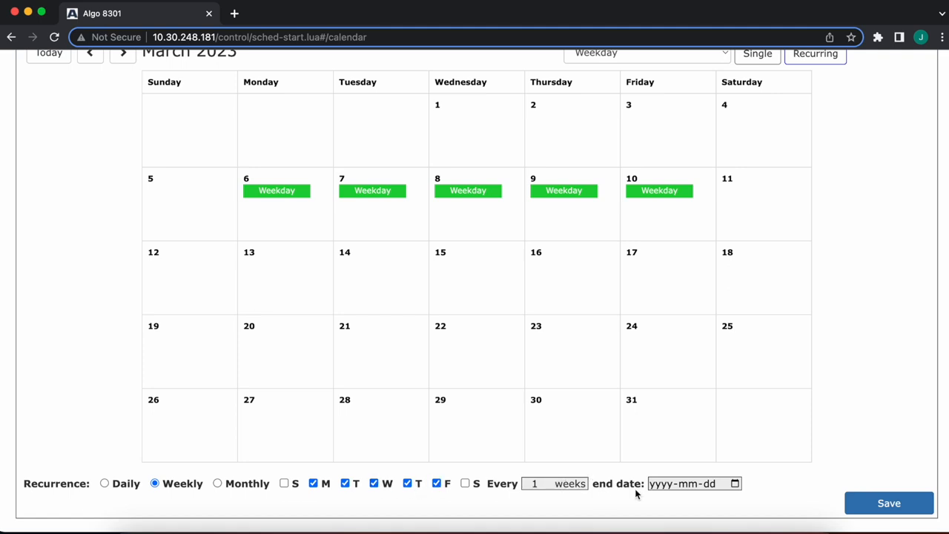
Step: Set the recurrence end date to 2023-03-31
click(694, 483)
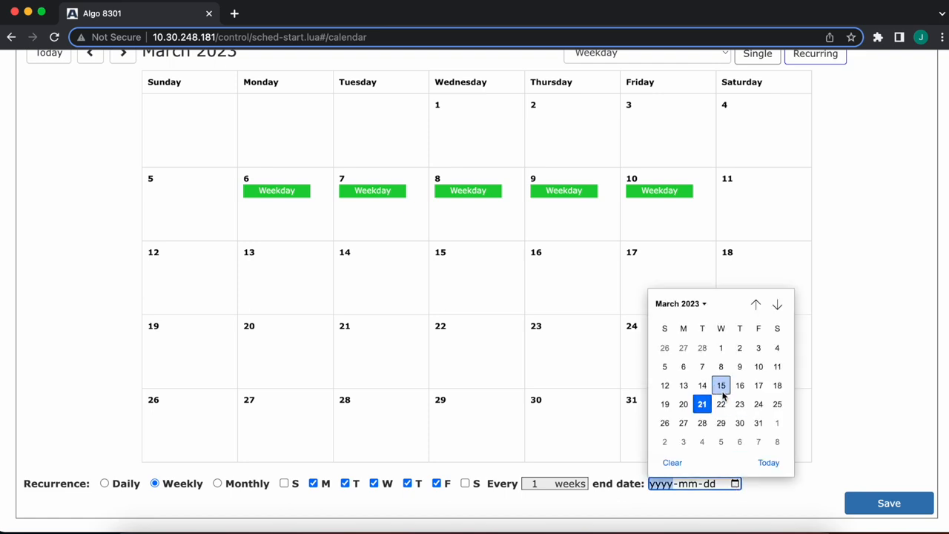
click(757, 422)
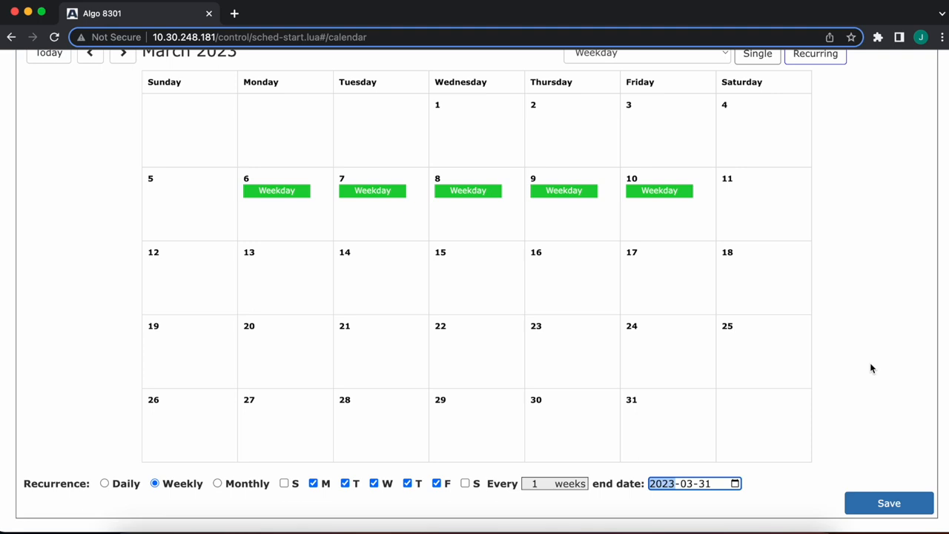
mouse_move(265, 293)
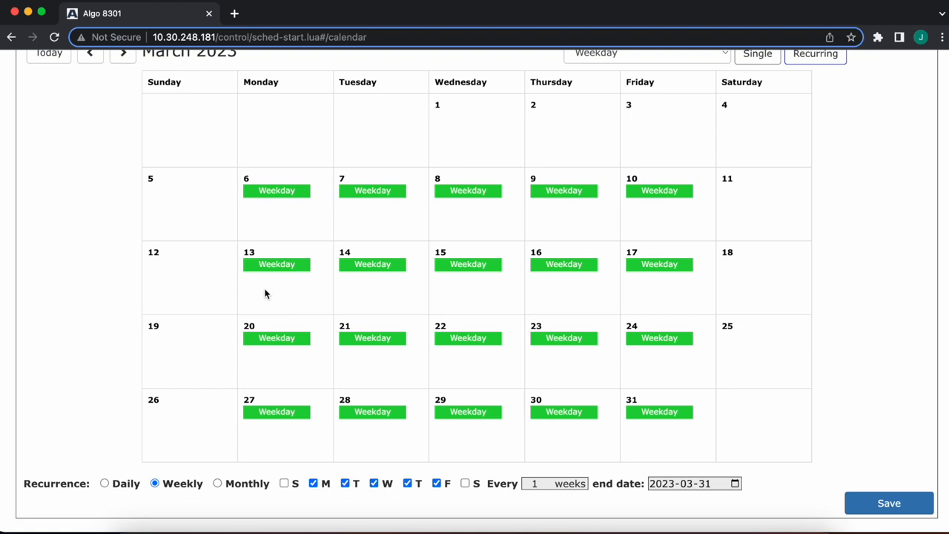
mouse_move(693, 435)
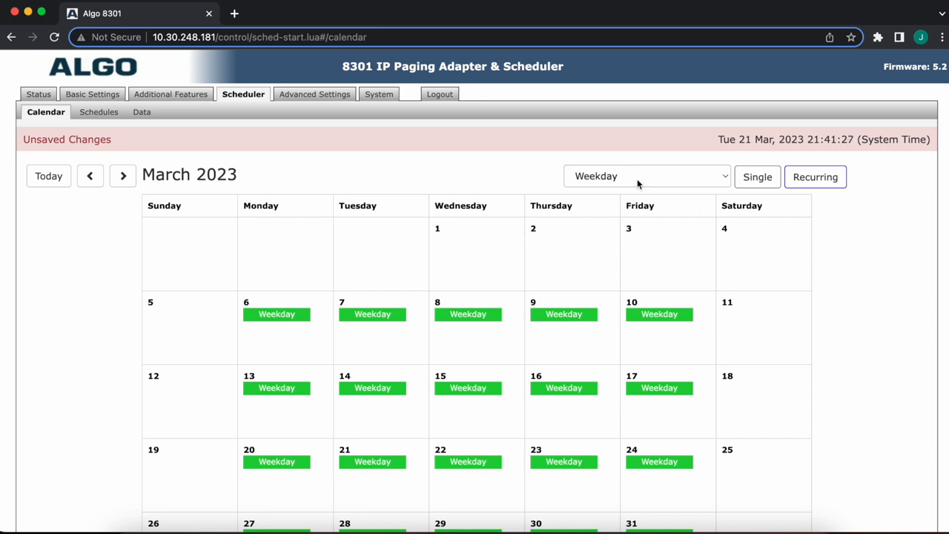
Step: Assign the Weekend schedule recurring on Saturdays and Sundays through March
click(645, 175)
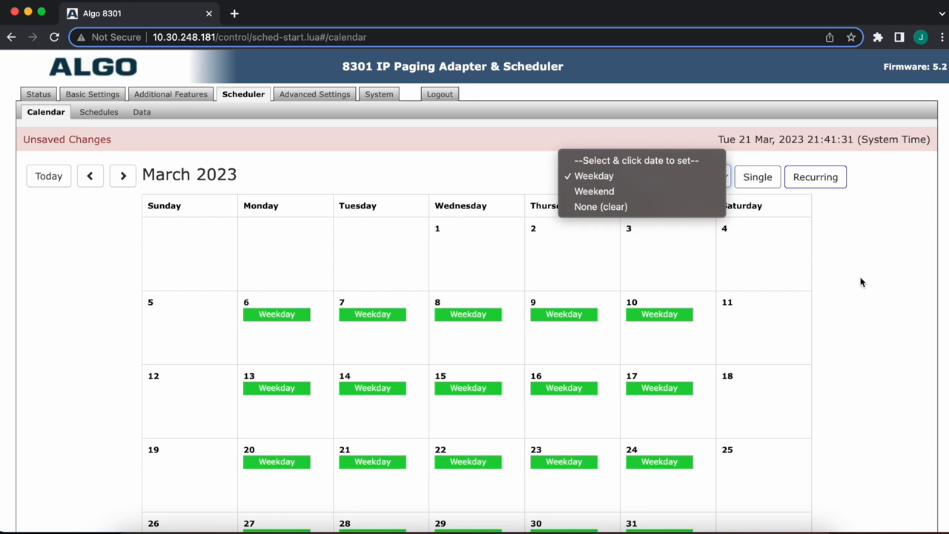
mouse_move(640, 191)
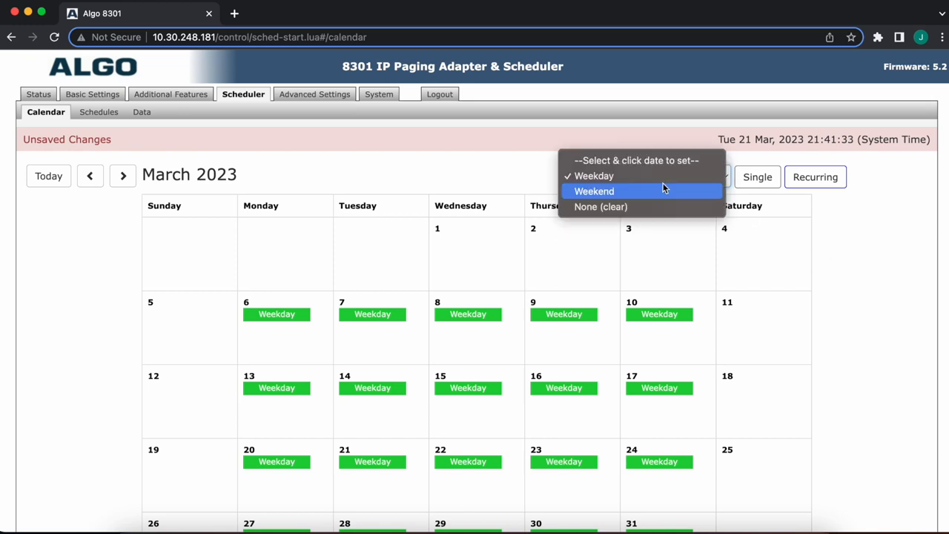
click(593, 189)
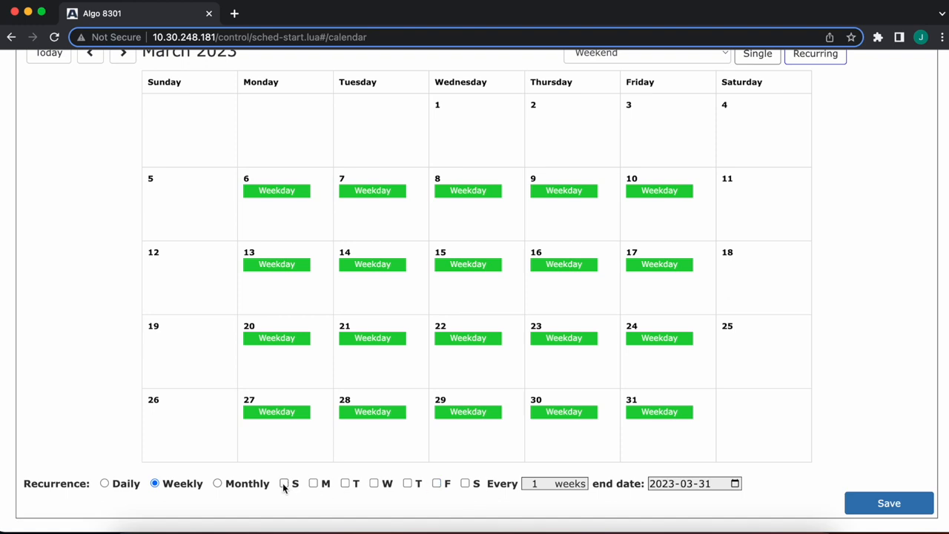
click(466, 483)
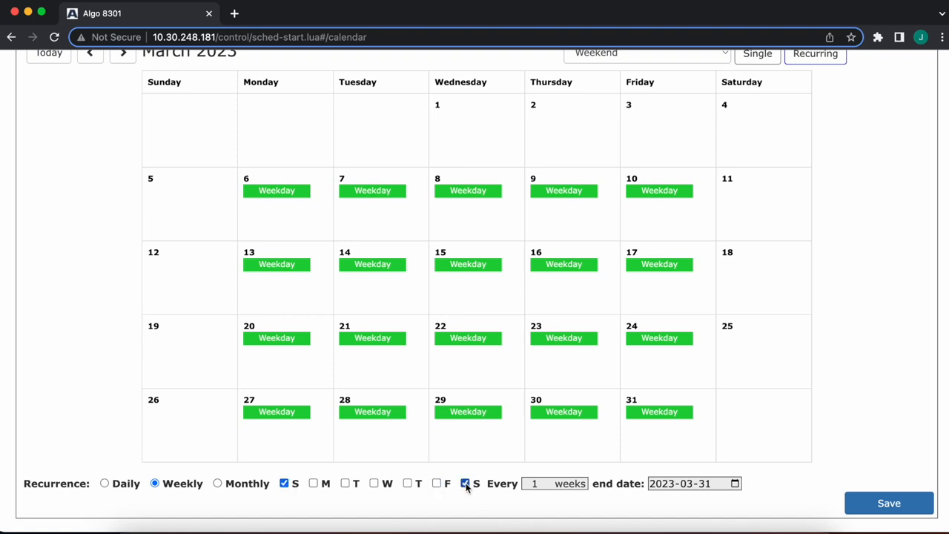
click(466, 483)
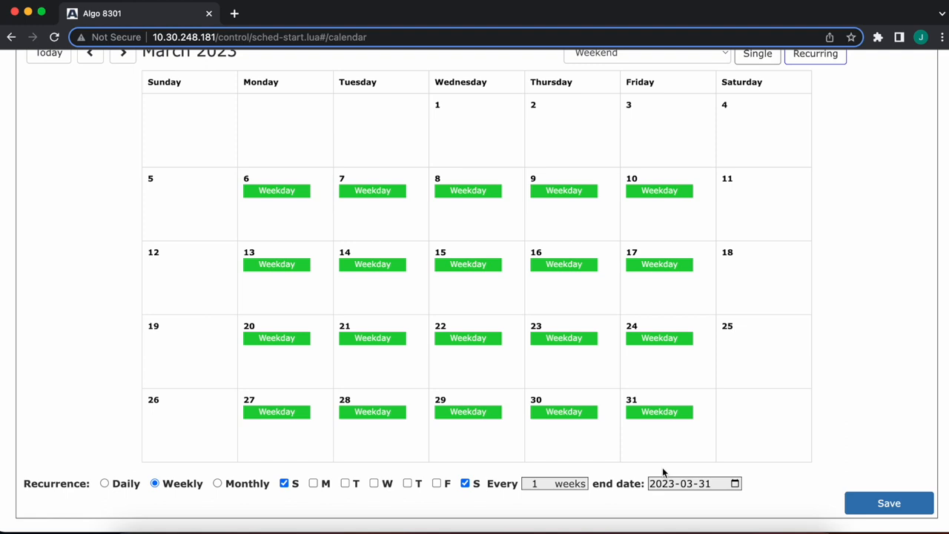
mouse_move(796, 480)
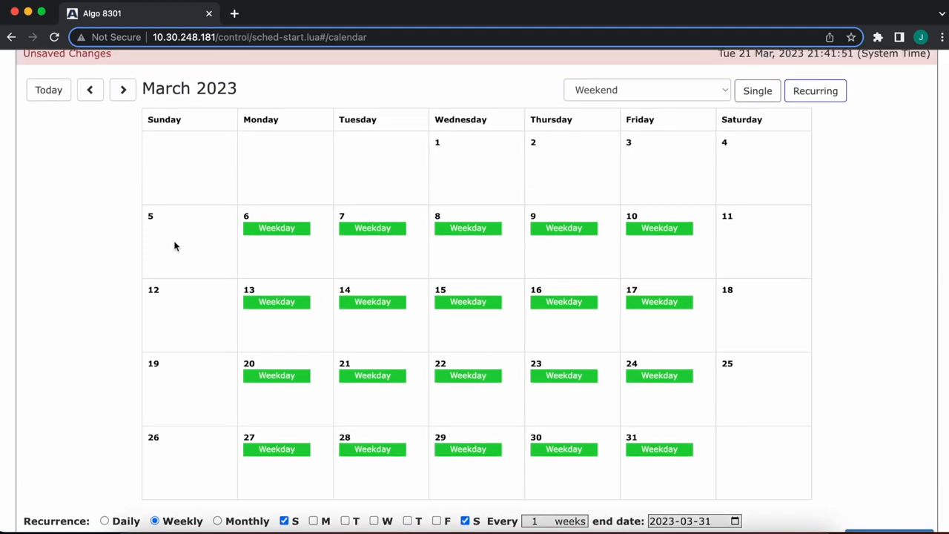
mouse_move(191, 248)
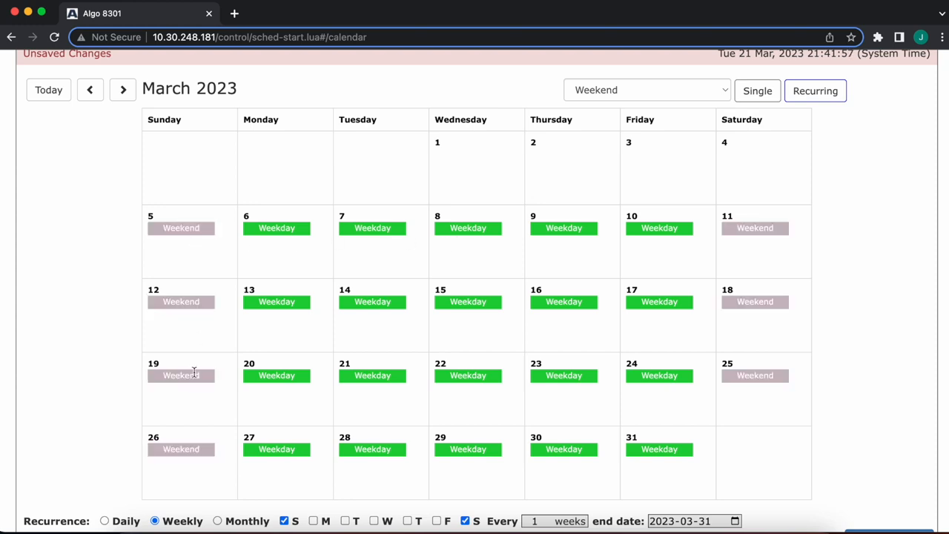
scroll(down, 3)
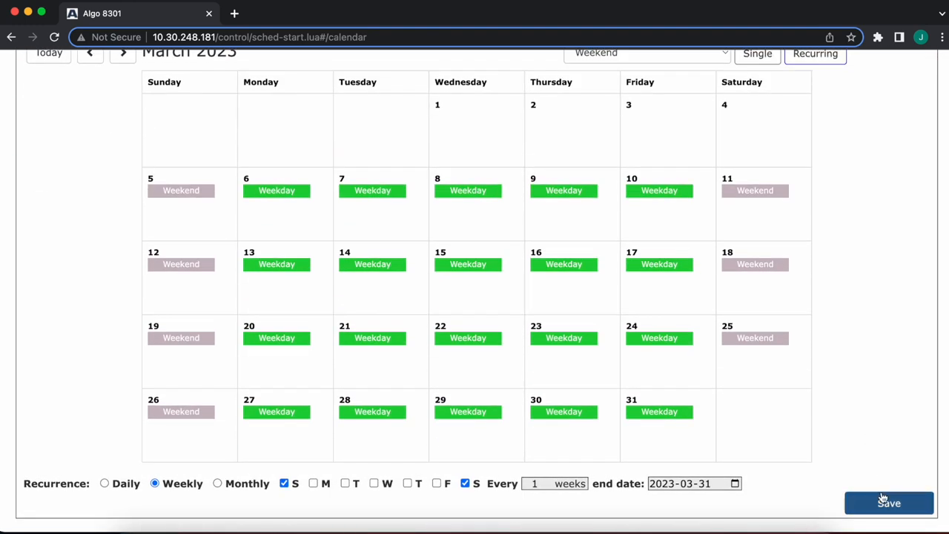
Step: Save the March calendar's Weekday and Weekend assignments, clearing the unsaved-changes notice
click(890, 502)
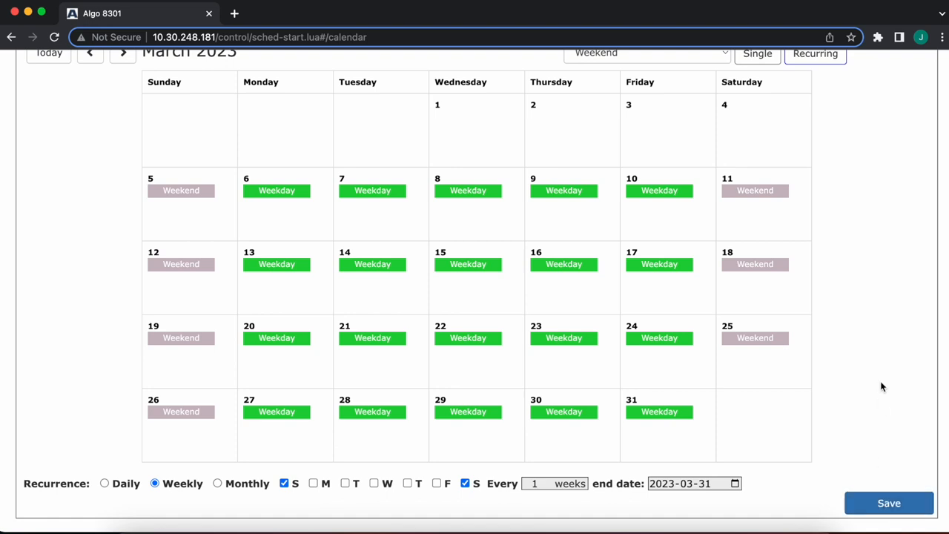
click(889, 503)
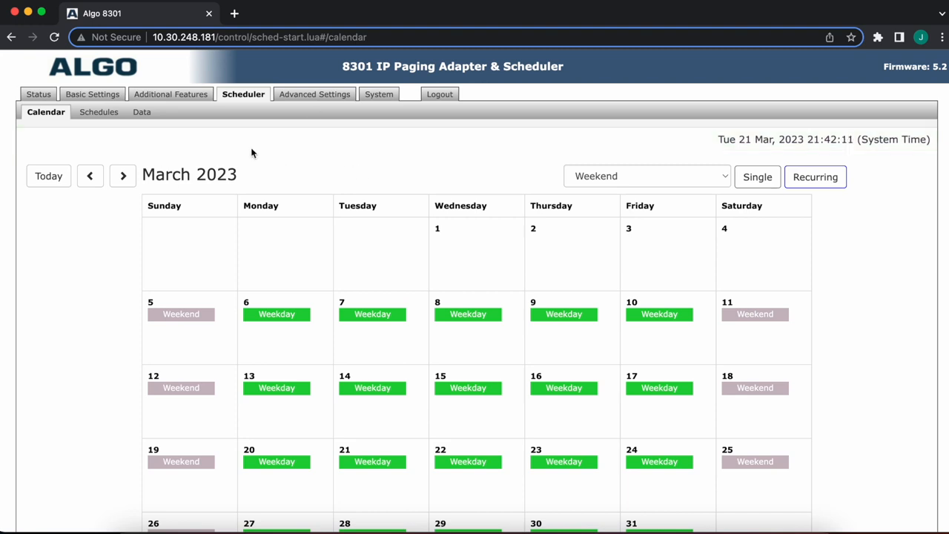
mouse_move(852, 227)
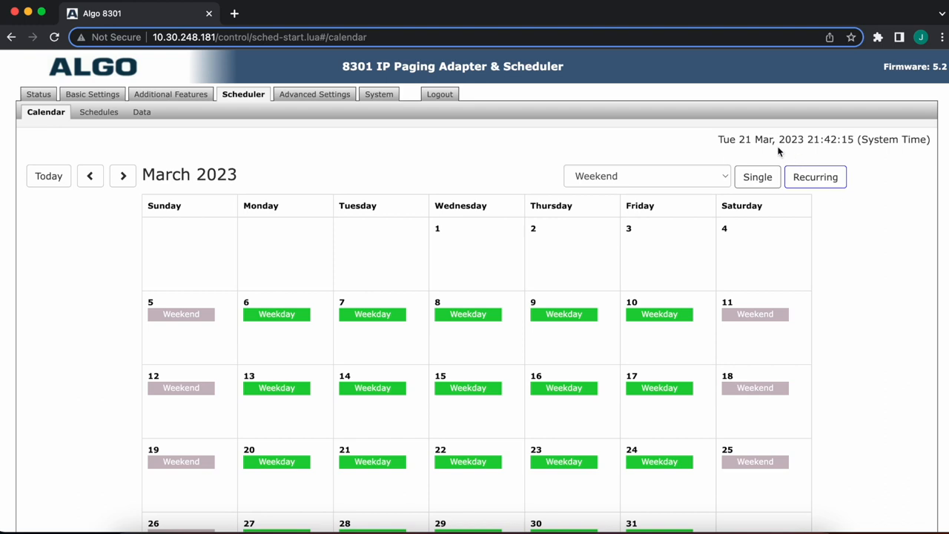
mouse_move(784, 155)
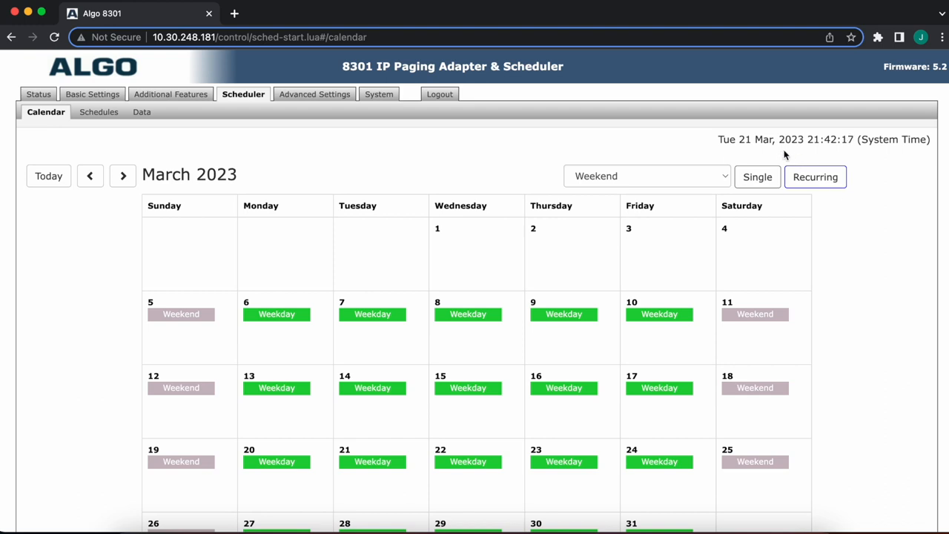
drag(718, 139, 929, 139)
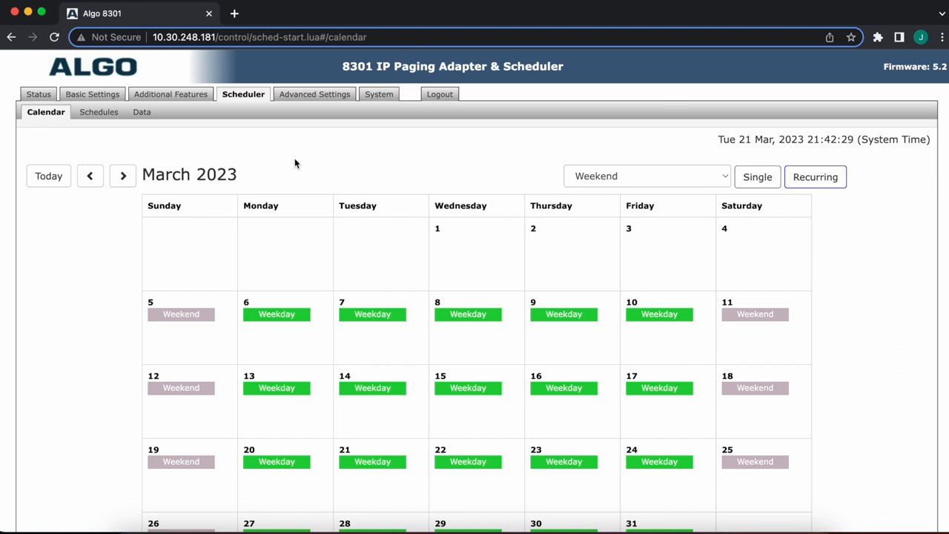
mouse_move(142, 113)
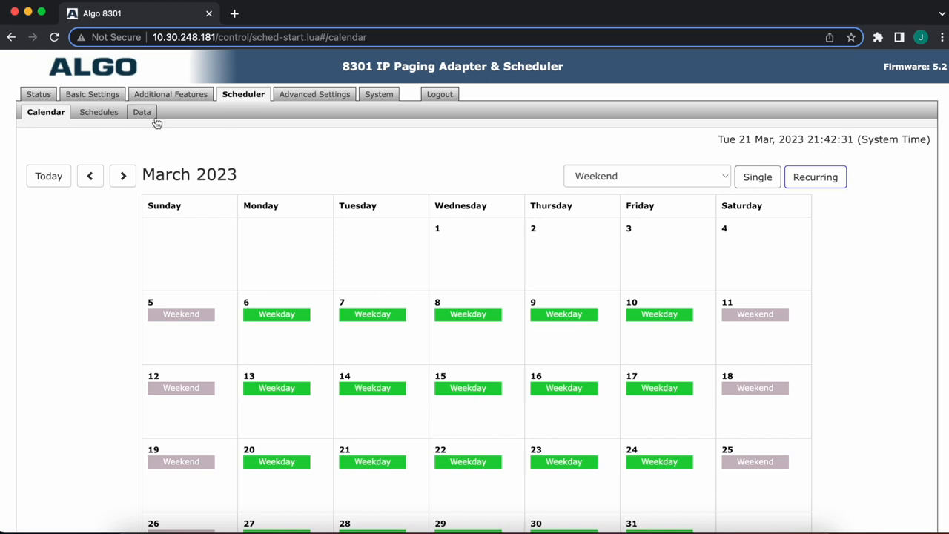
Step: Show the Scheduler Data page with backup, restore, convert and clear options
click(142, 113)
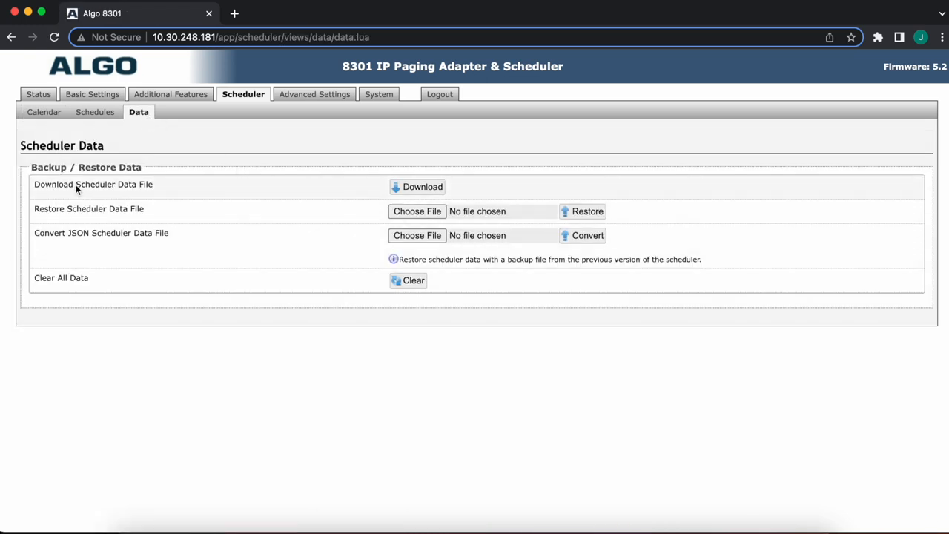
mouse_move(187, 337)
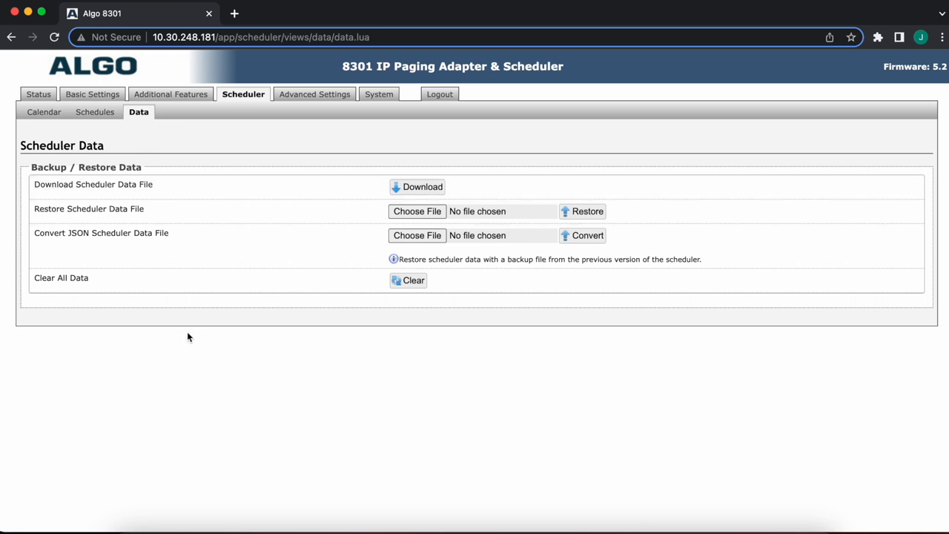